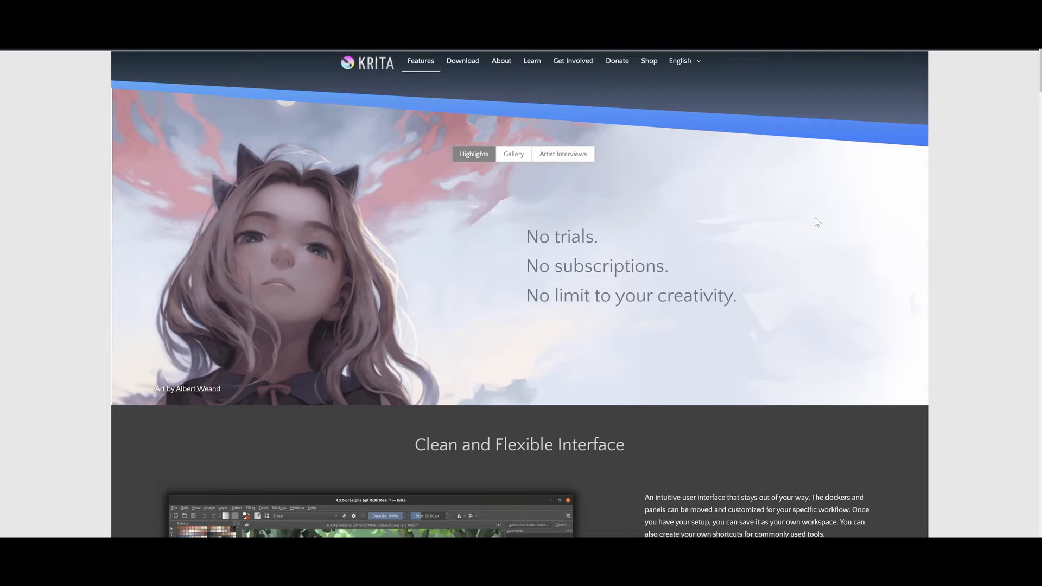
{"action": "mouse_move", "coordinate": [853, 255]}
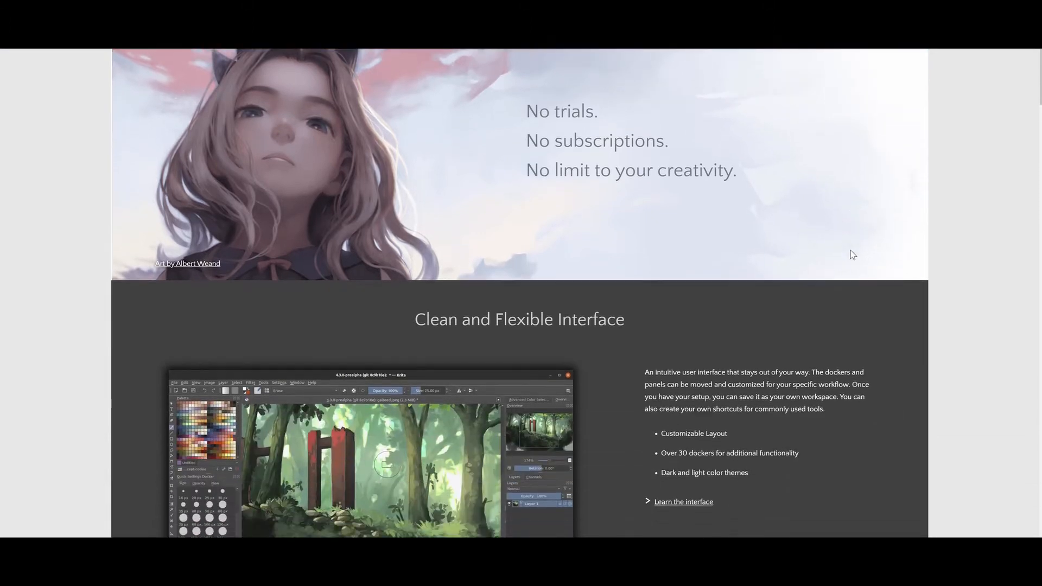
Start a new document from the File menu, bringing up the Create new document settings
{"action": "scroll", "scroll_direction": "down", "scroll_amount": 3}
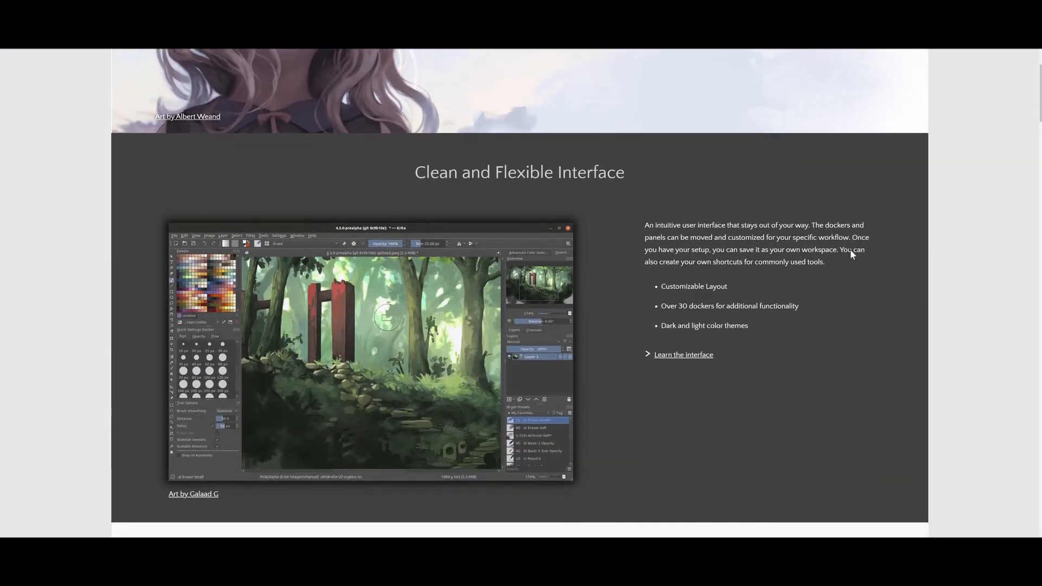
{"action": "scroll", "scroll_direction": "down", "scroll_amount": 3}
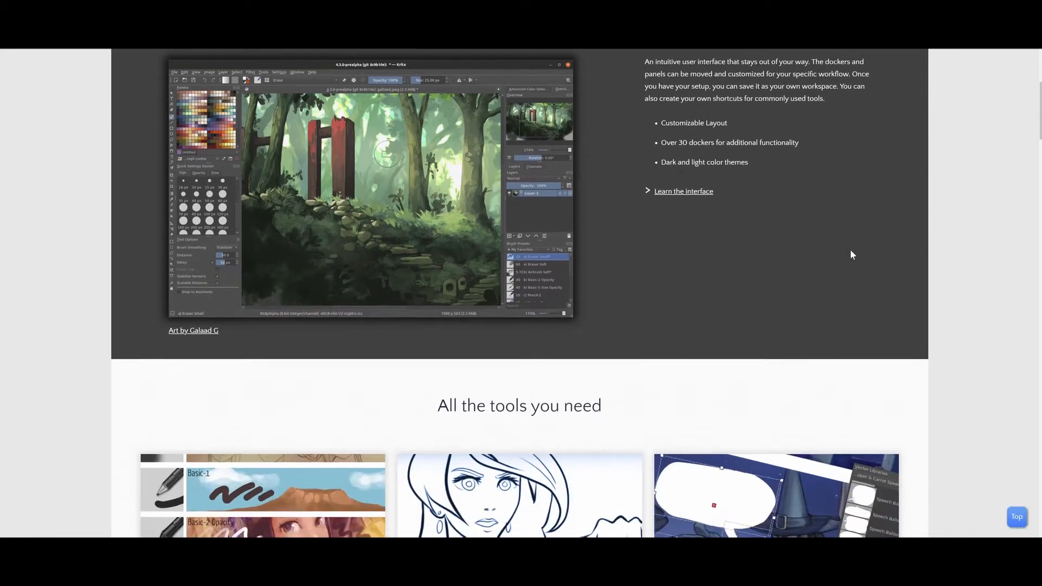
{"action": "scroll", "scroll_direction": "down", "scroll_amount": 3}
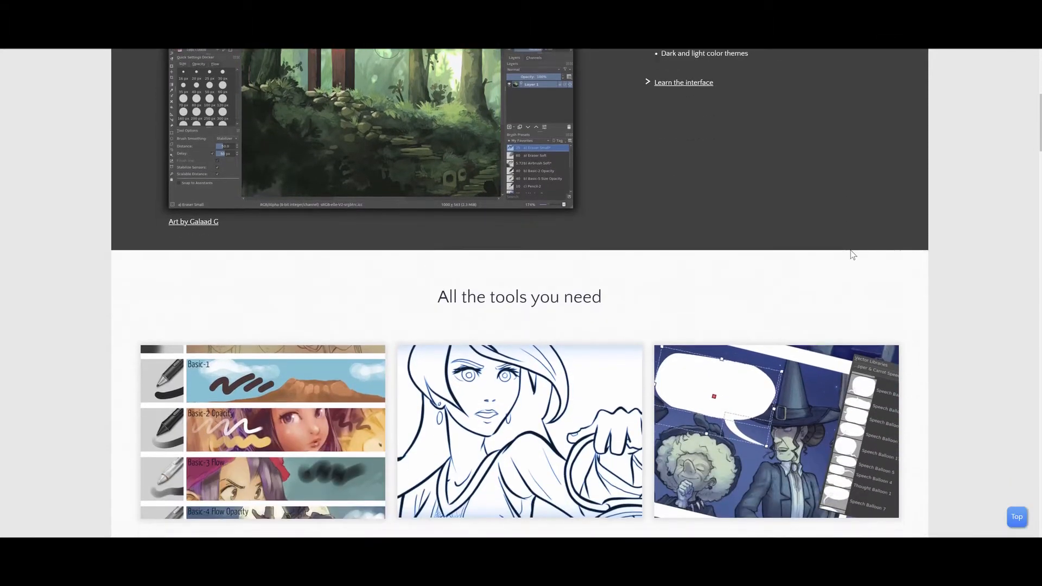
{"action": "scroll", "scroll_direction": "down", "scroll_amount": 3}
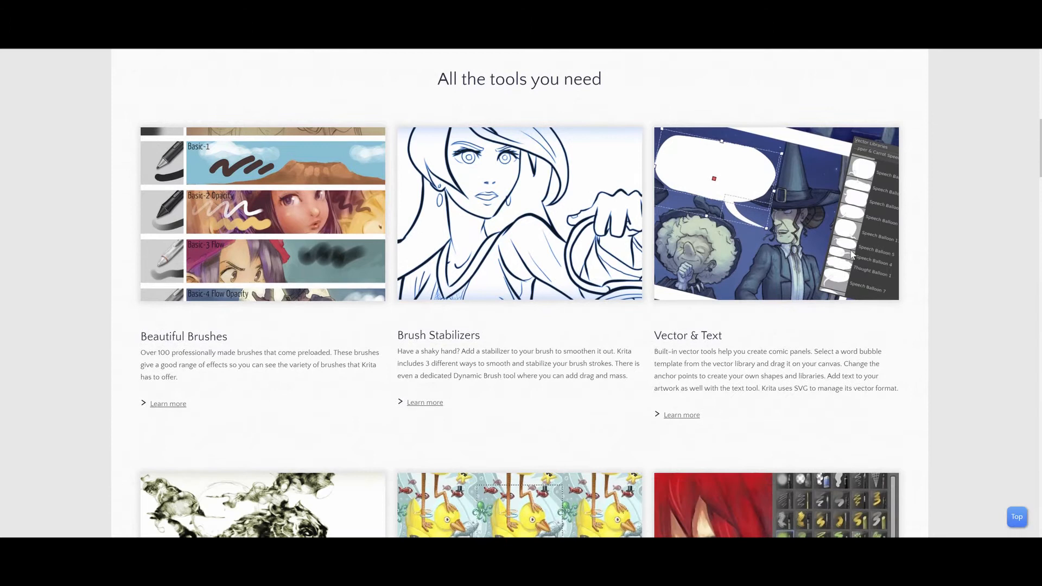
{"action": "scroll", "scroll_direction": "down", "scroll_amount": 3}
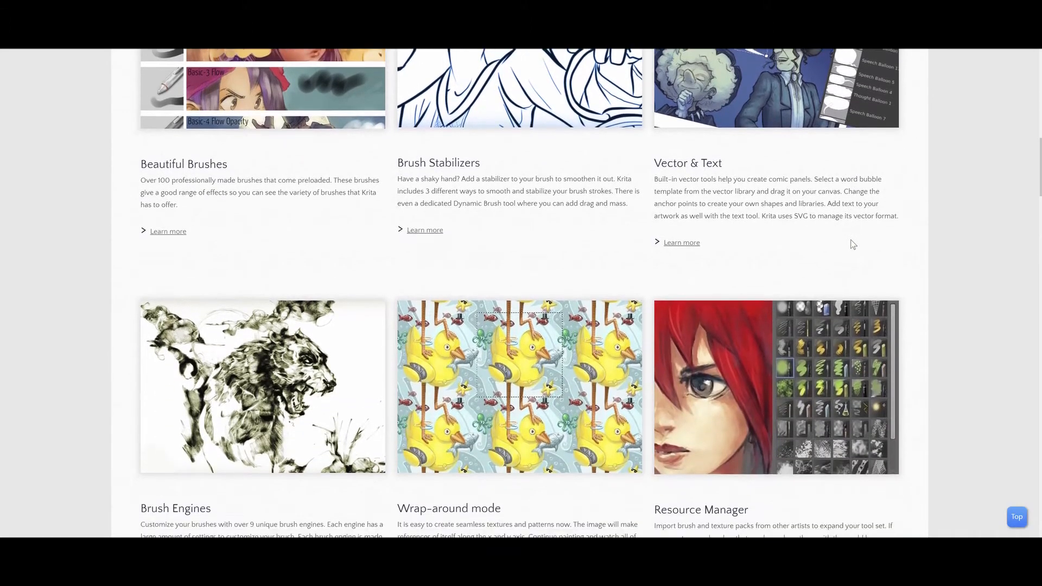
{"action": "scroll", "scroll_direction": "down", "scroll_amount": 3}
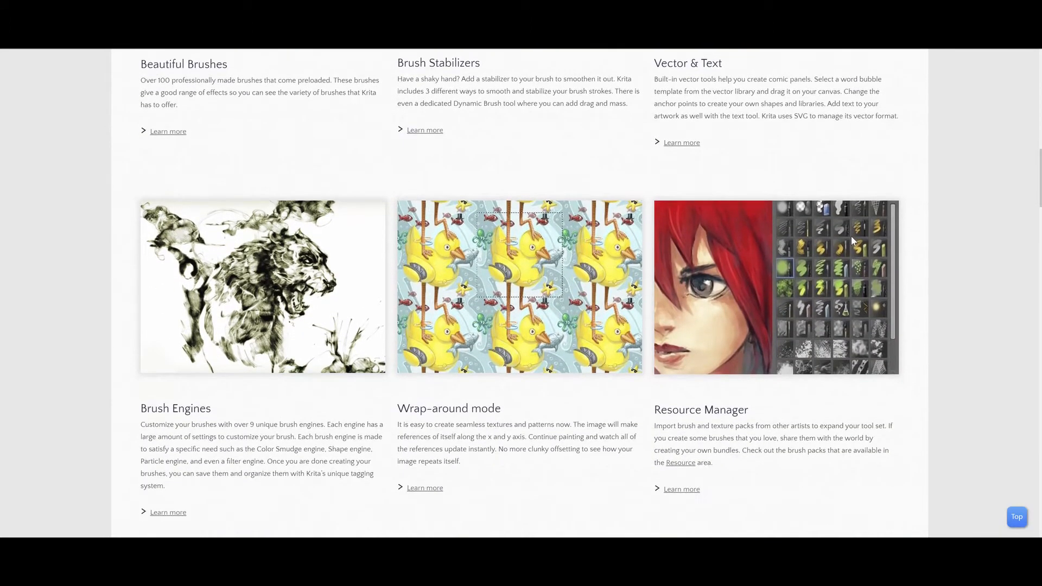
{"action": "scroll", "scroll_direction": "down", "scroll_amount": 3}
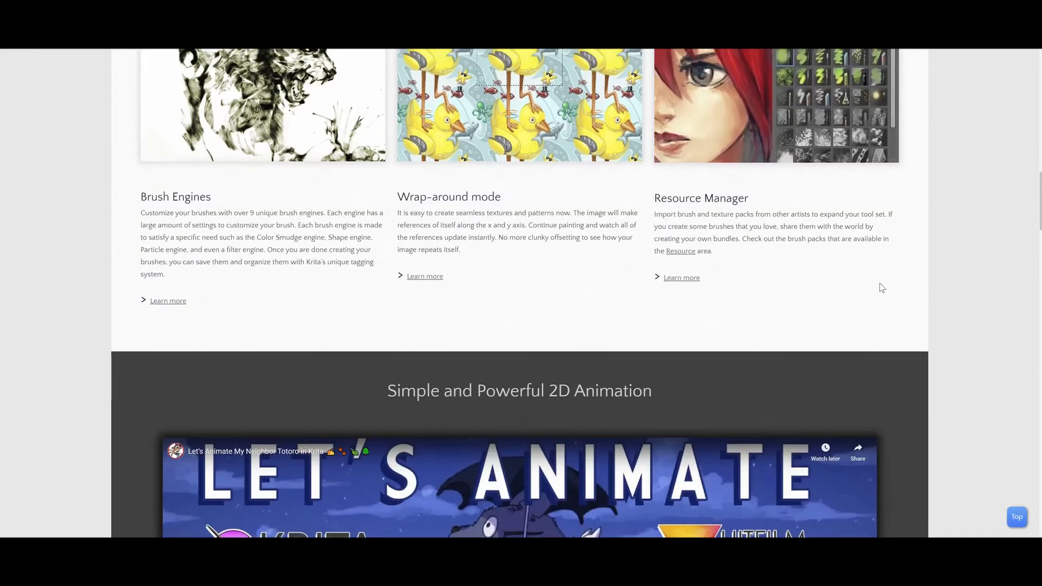
{"action": "scroll", "scroll_direction": "down", "scroll_amount": 3}
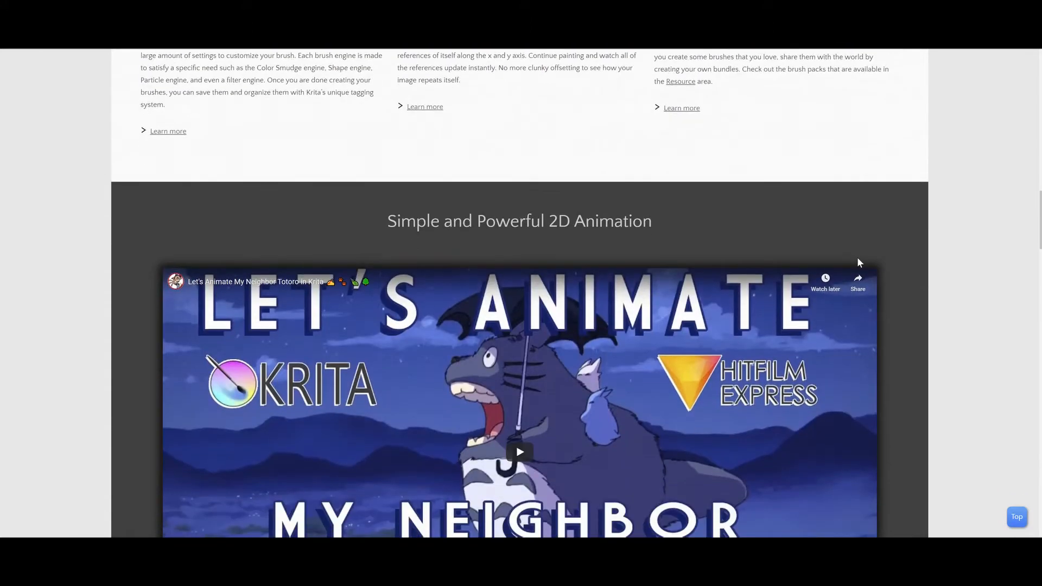
{"action": "scroll", "scroll_direction": "down", "scroll_amount": 3}
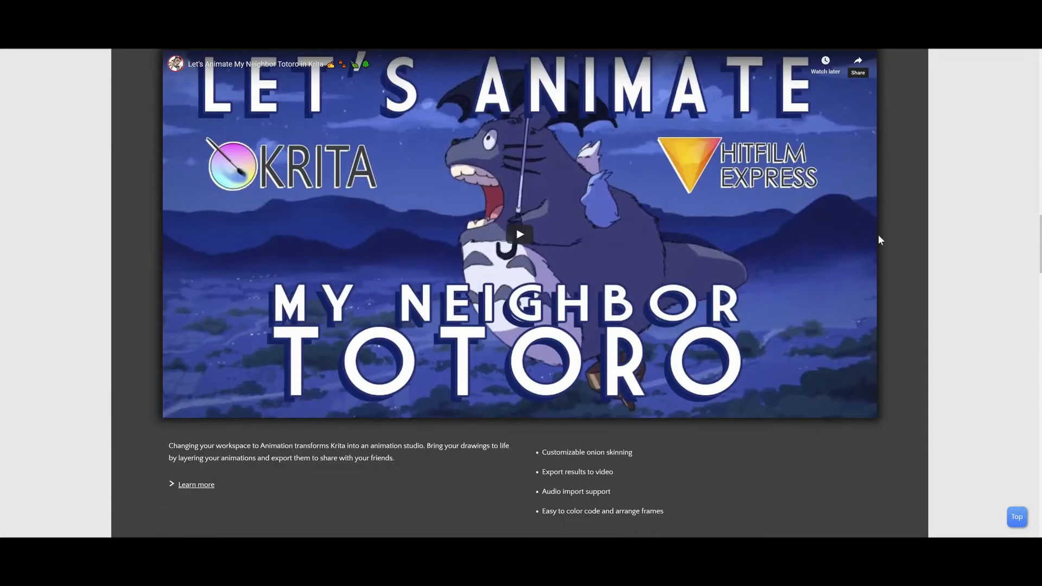
{"action": "scroll", "scroll_direction": "down", "scroll_amount": 3}
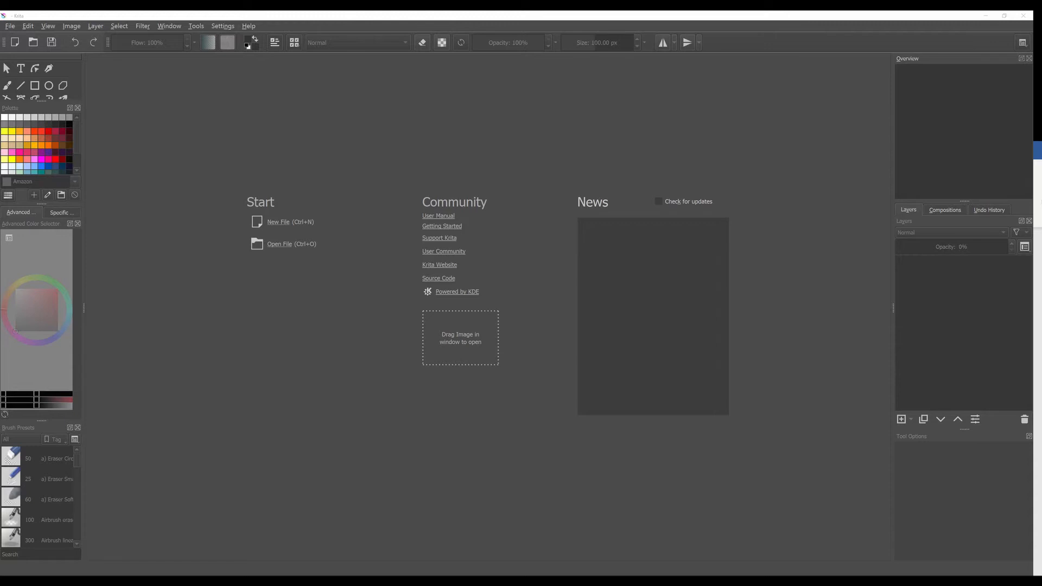
{"action": "mouse_move", "coordinate": [272, 228]}
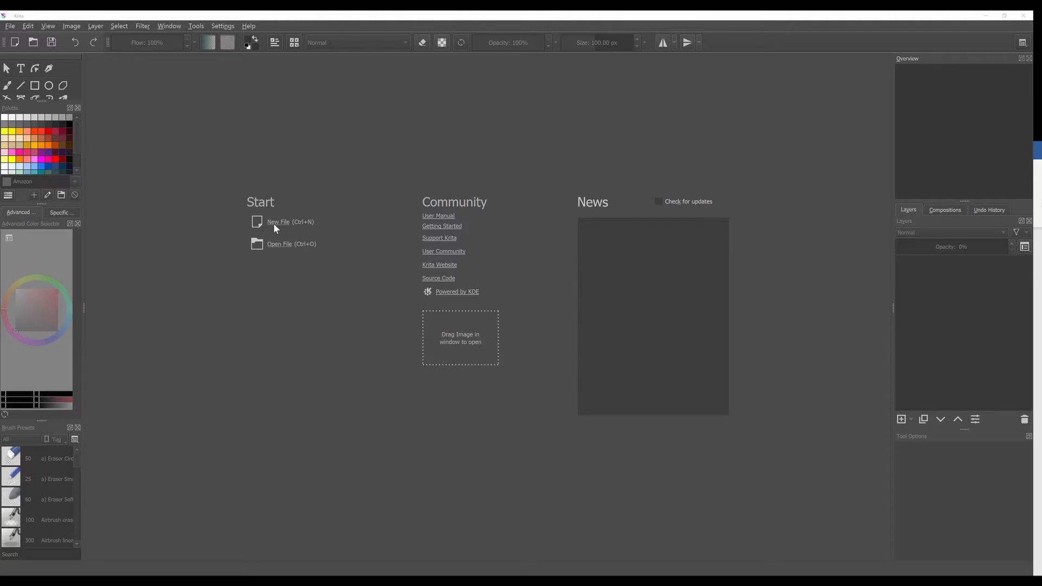
{"action": "mouse_move", "coordinate": [3, 35]}
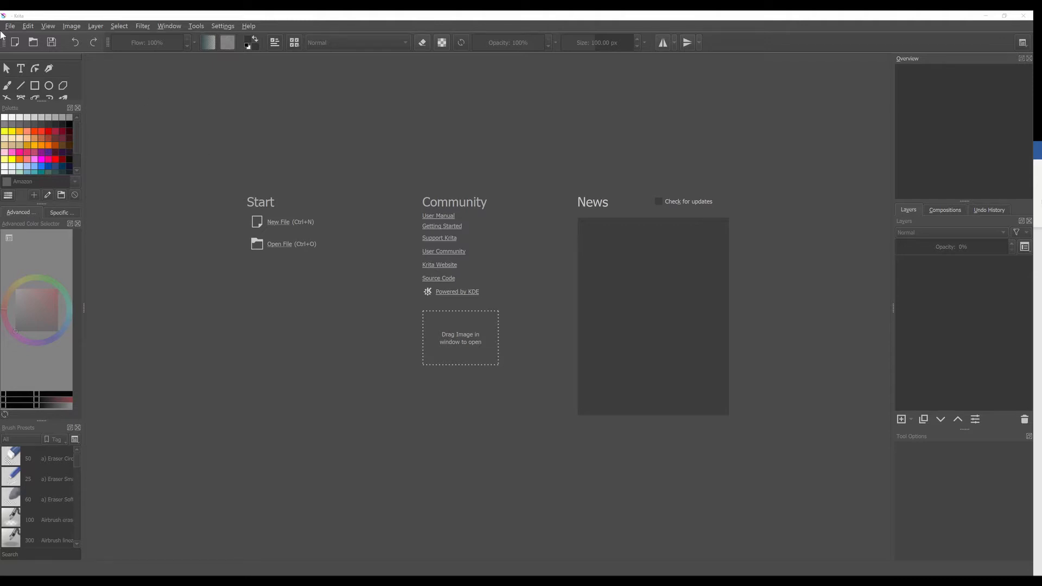
{"action": "left_click", "coordinate": [10, 26]}
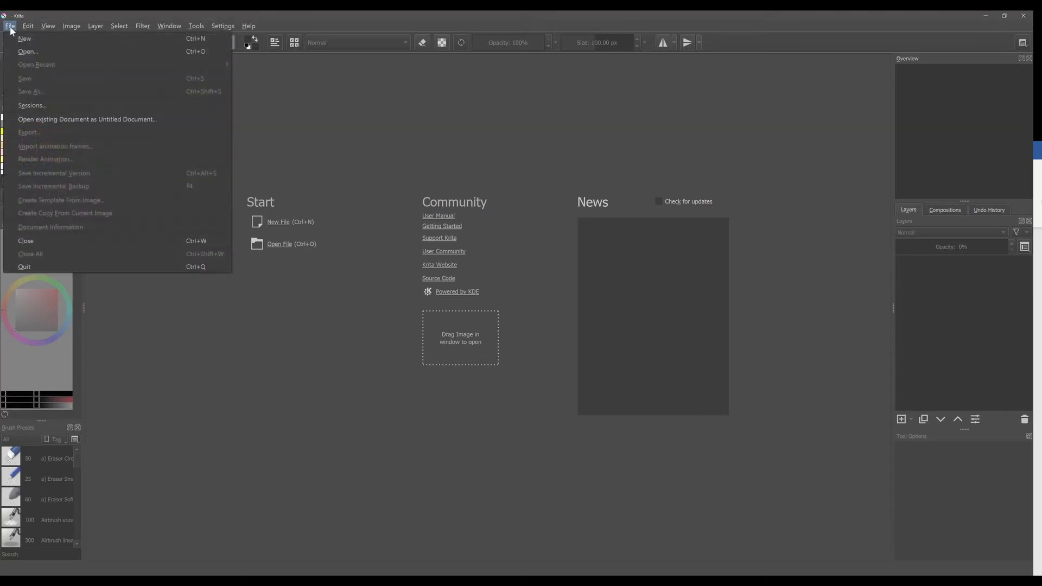
{"action": "left_click", "coordinate": [25, 38]}
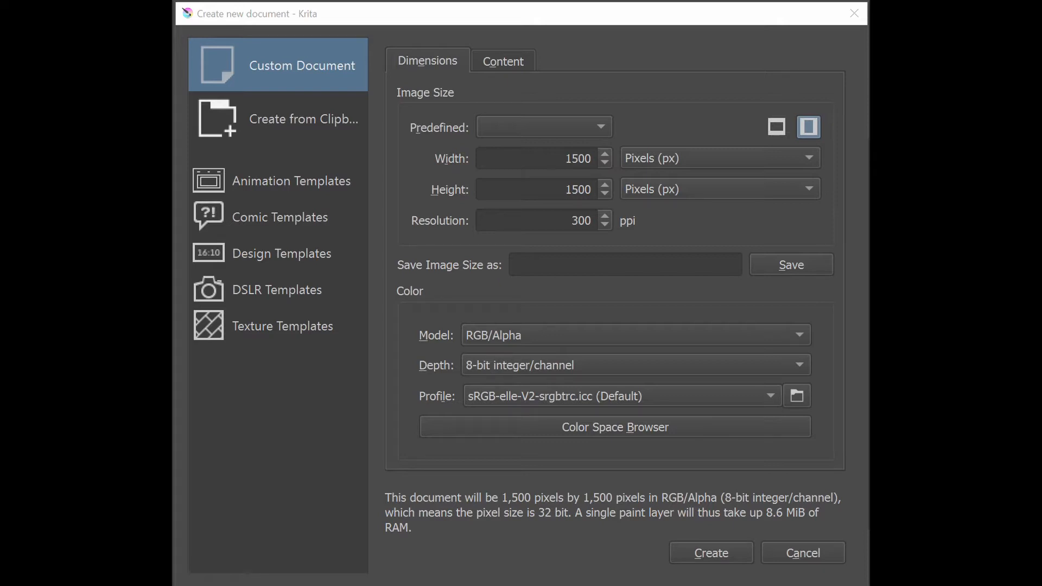
{"action": "mouse_move", "coordinate": [398, 279]}
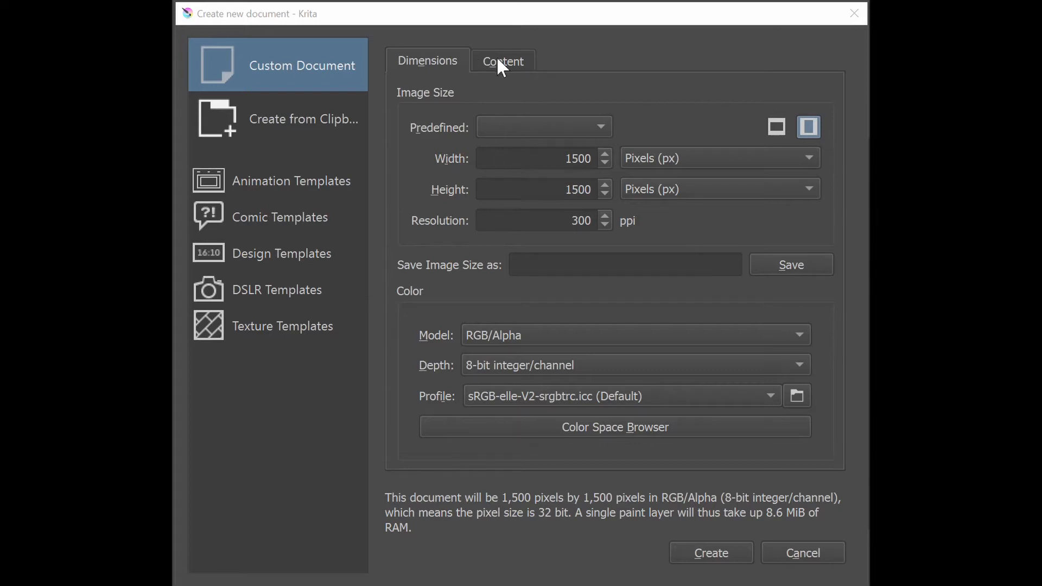
View the Content settings, then the clipboard-based option proposing a 293 by 386 pixel canvas
{"action": "left_click", "coordinate": [503, 61]}
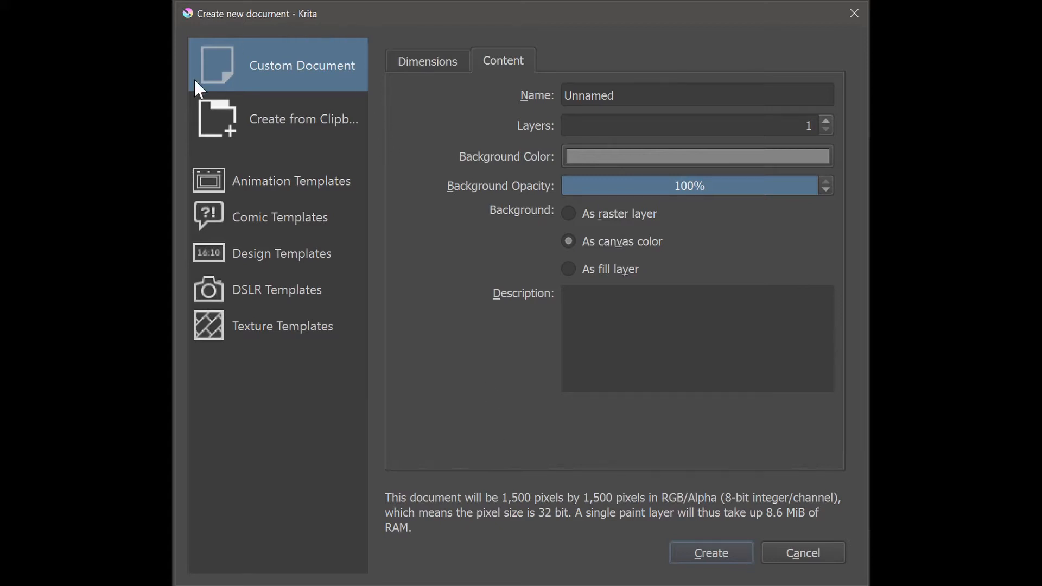
{"action": "mouse_move", "coordinate": [411, 413]}
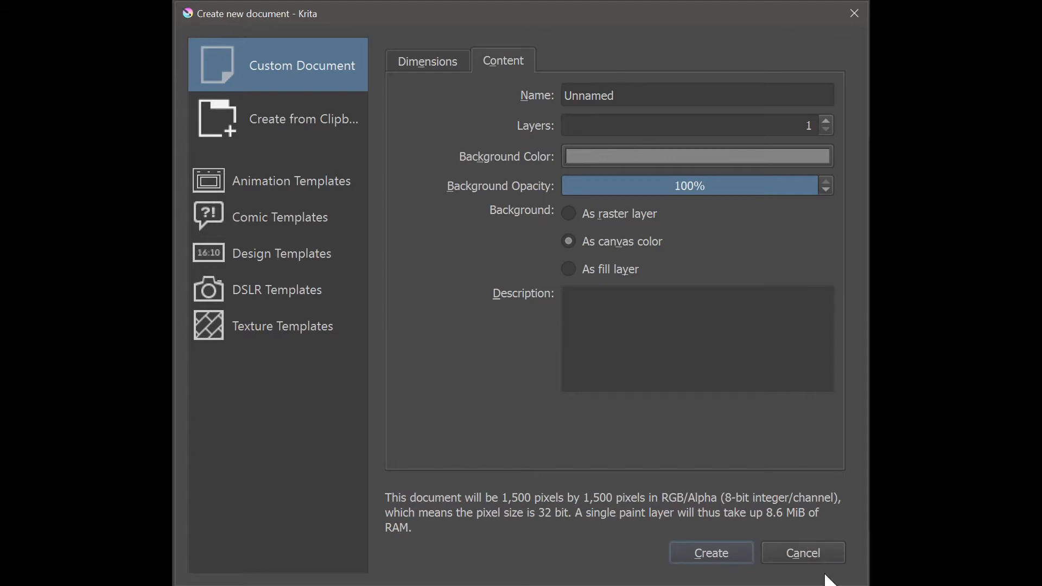
{"action": "left_click", "coordinate": [298, 114]}
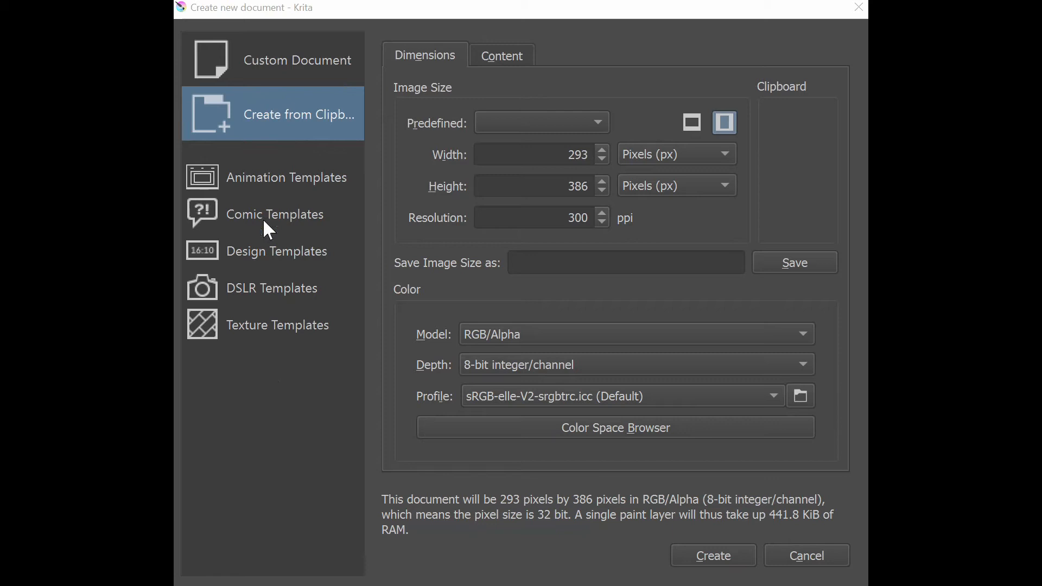
{"action": "mouse_move", "coordinate": [286, 399]}
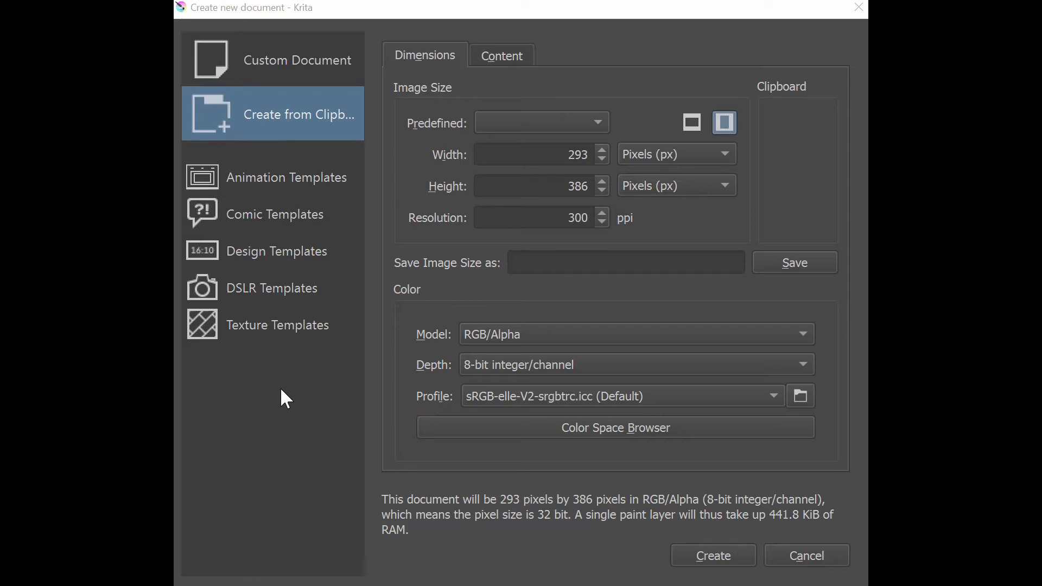
{"action": "mouse_move", "coordinate": [552, 185]}
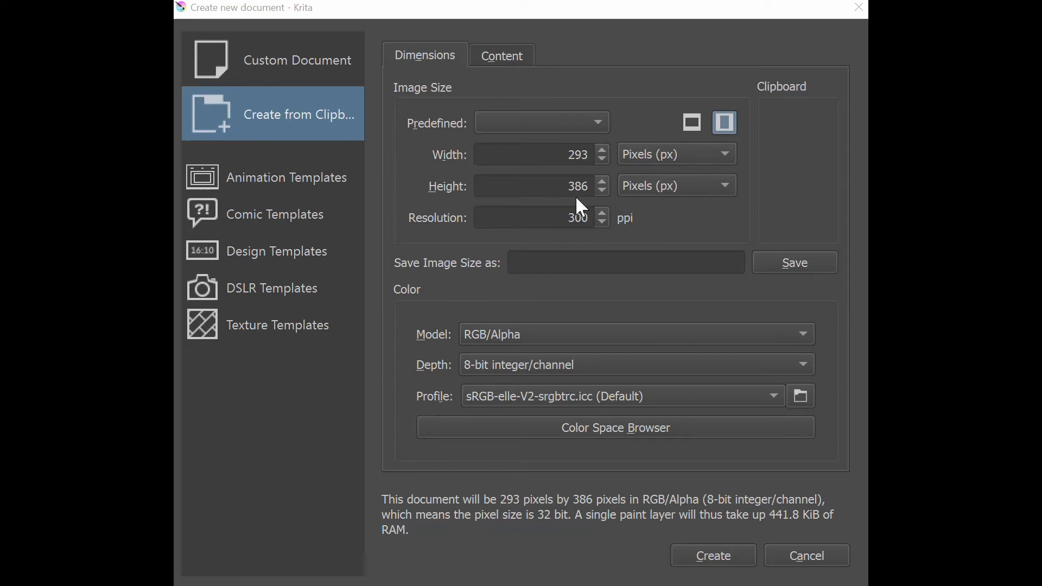
{"action": "mouse_move", "coordinate": [637, 203]}
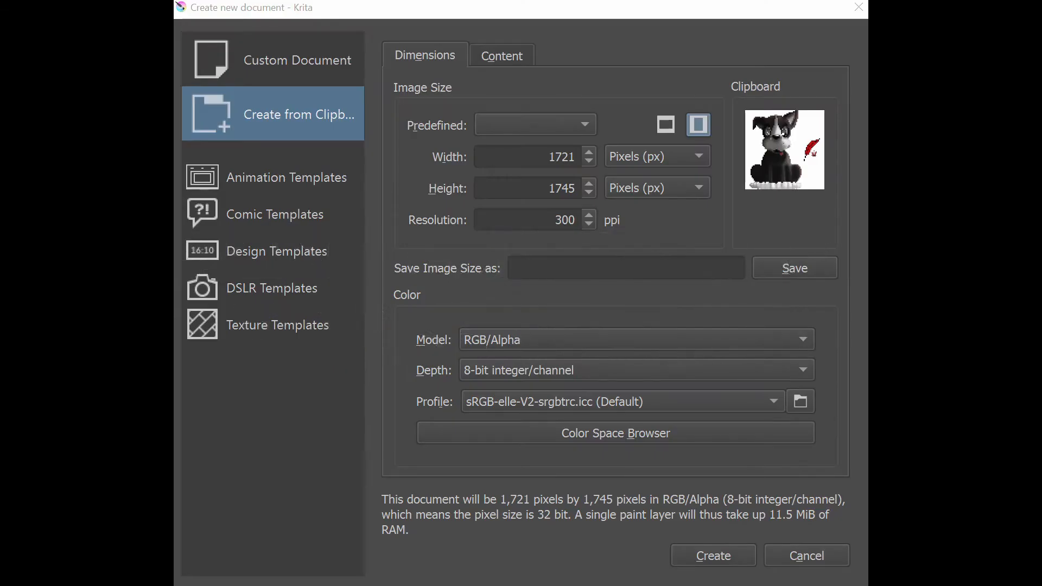
{"action": "mouse_move", "coordinate": [721, 182]}
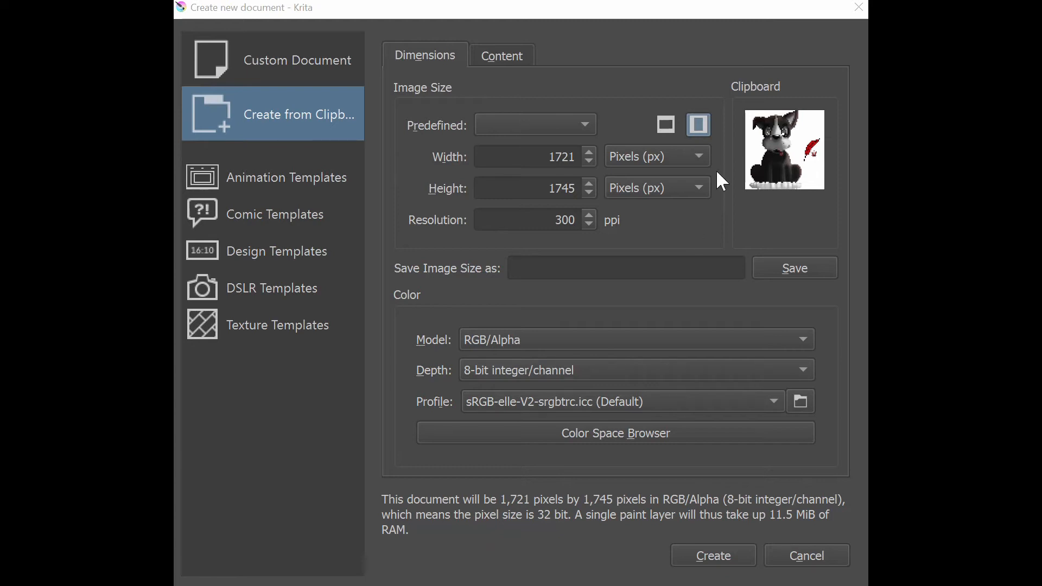
{"action": "mouse_move", "coordinate": [563, 178]}
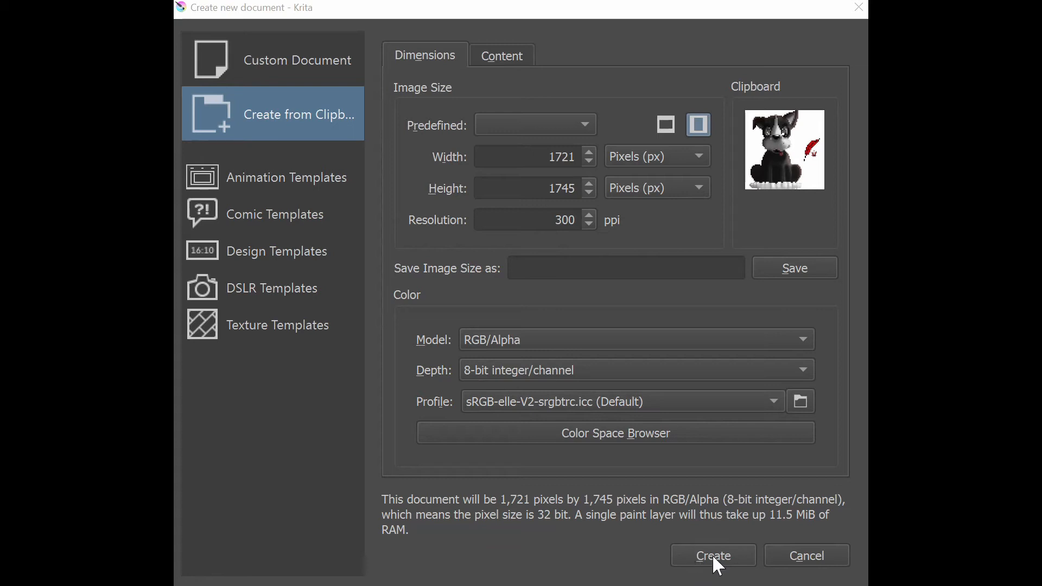
{"action": "mouse_move", "coordinate": [587, 140]}
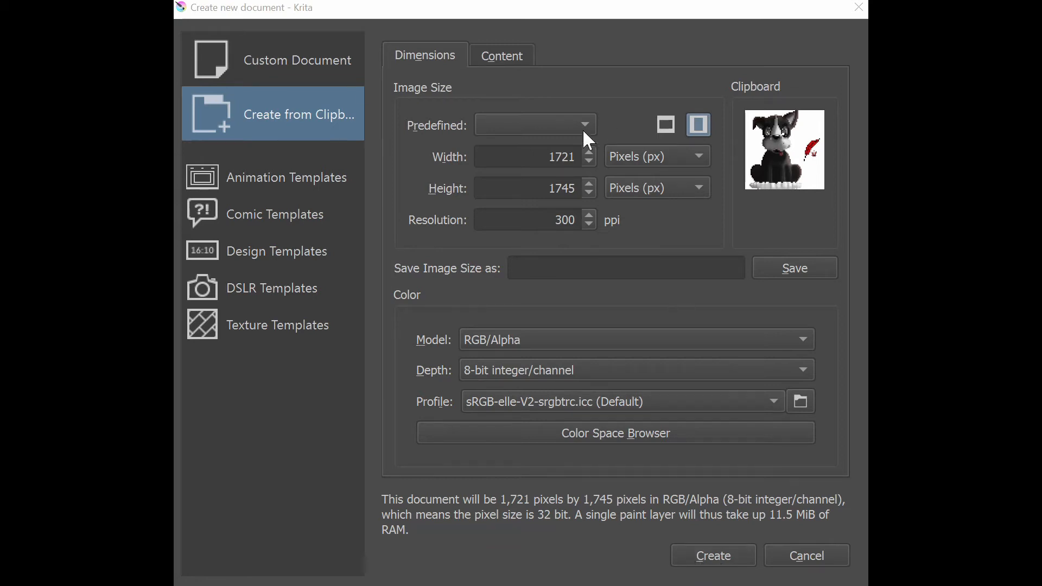
{"action": "mouse_move", "coordinate": [676, 246]}
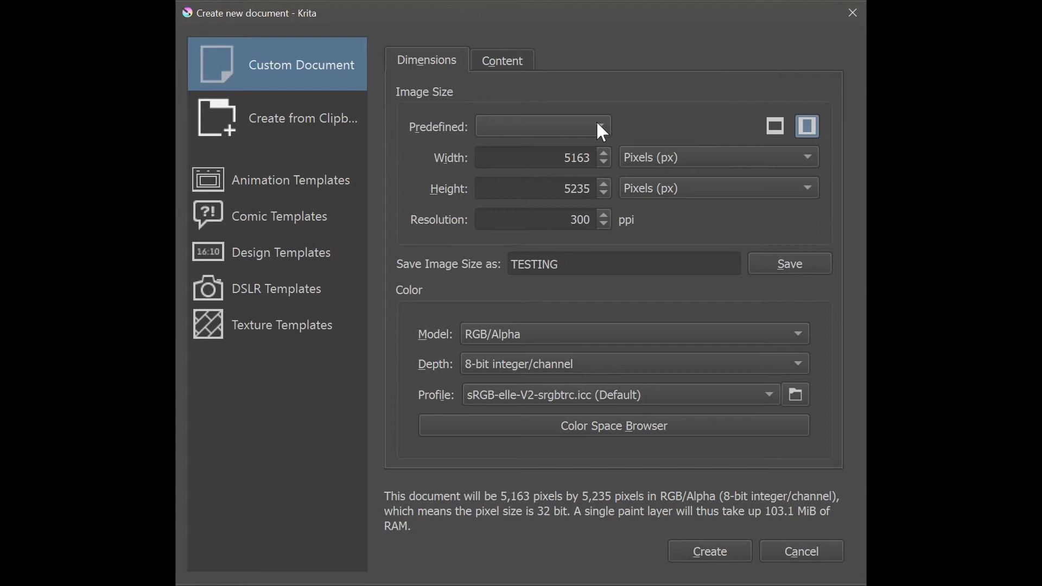
Switch the custom document to landscape, swapping its size to 5235 by 5163 pixels
{"action": "left_click", "coordinate": [542, 126]}
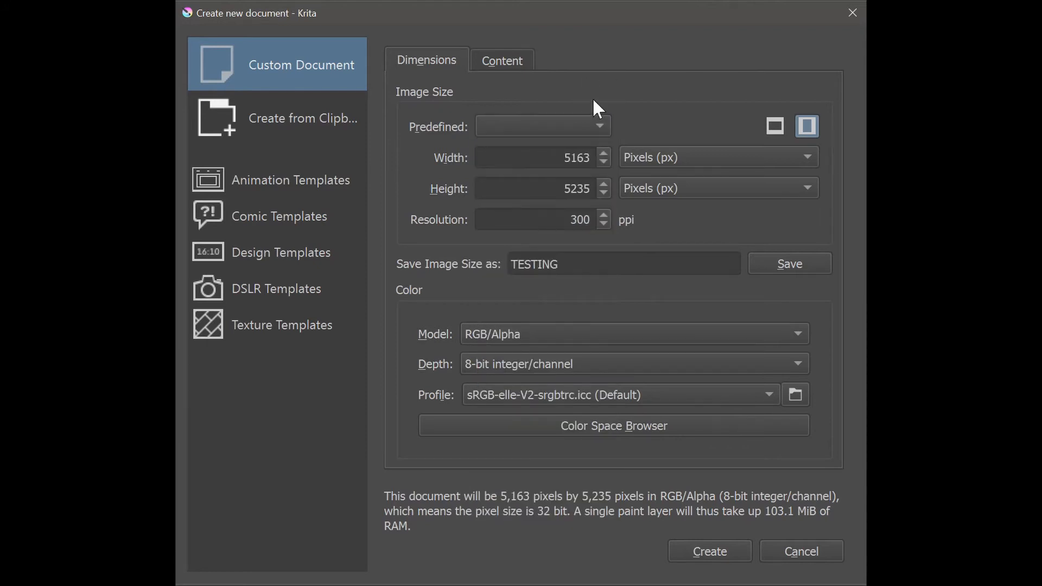
{"action": "mouse_move", "coordinate": [661, 121]}
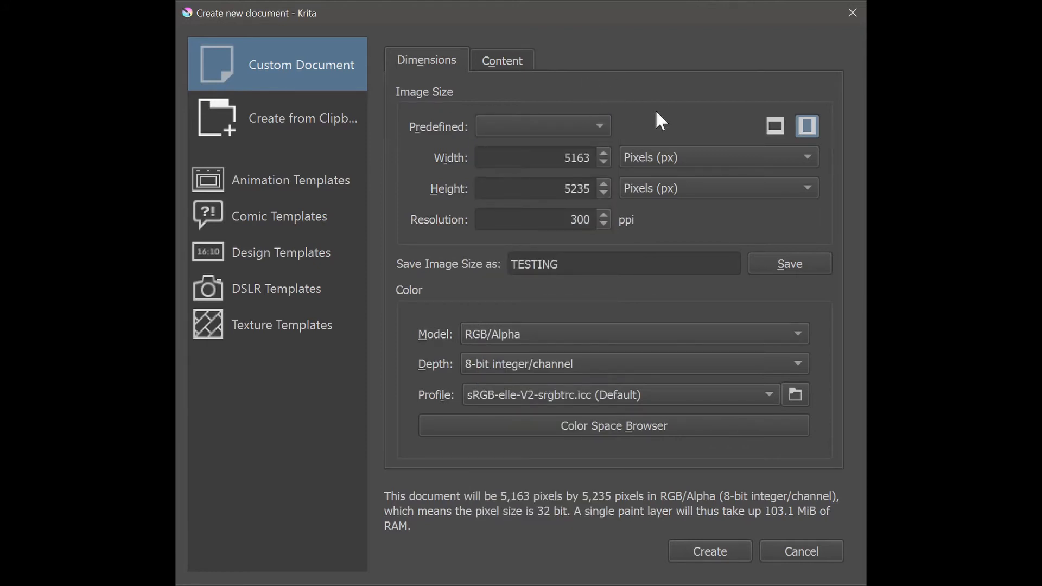
{"action": "mouse_move", "coordinate": [834, 122]}
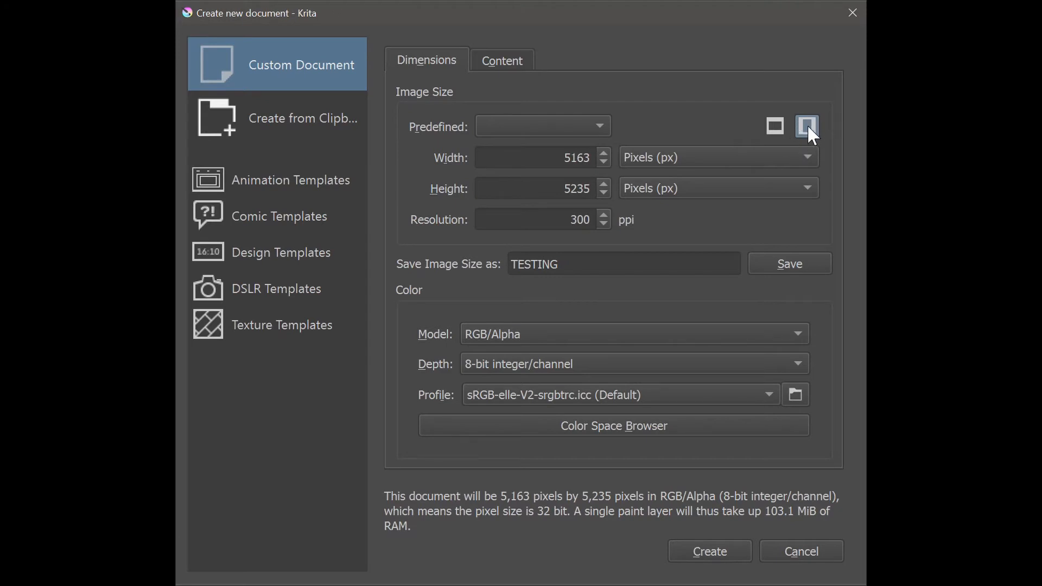
{"action": "left_click", "coordinate": [774, 126]}
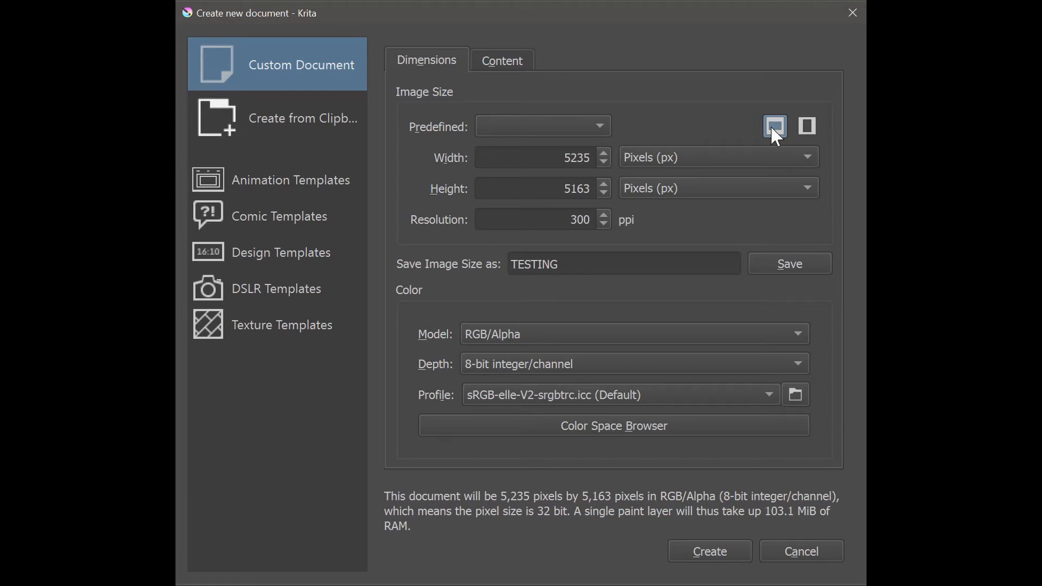
{"action": "mouse_move", "coordinate": [685, 126]}
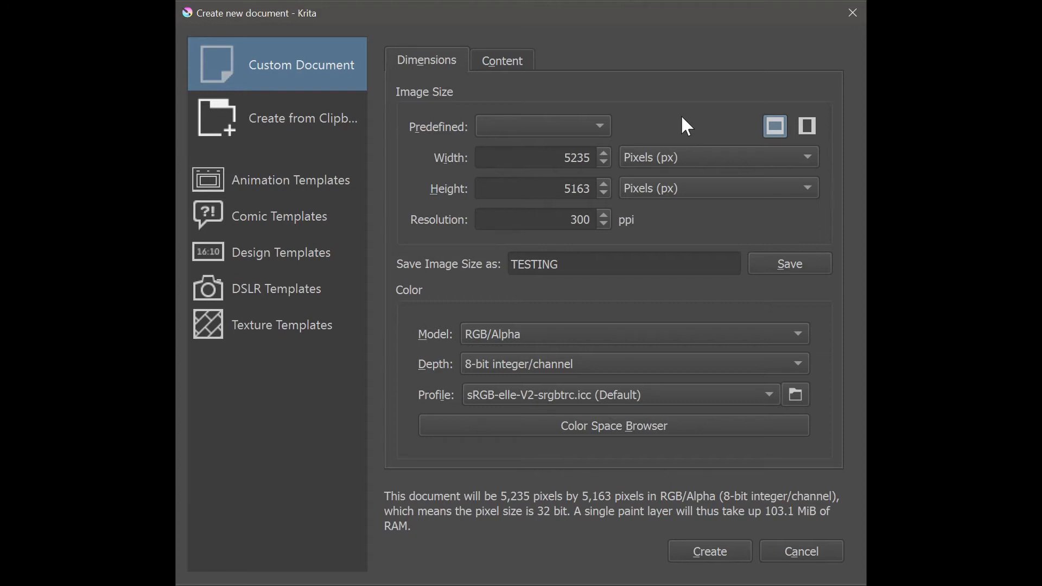
{"action": "mouse_move", "coordinate": [668, 166]}
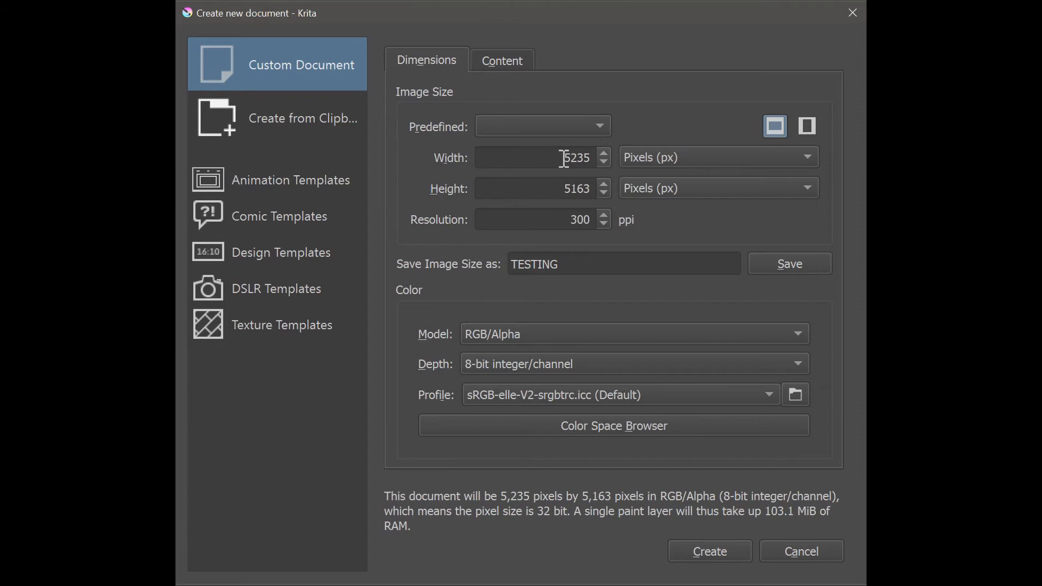
Set the width and height to 4000 pixels each and bring up the unit choices
{"action": "double_click", "coordinate": [575, 158]}
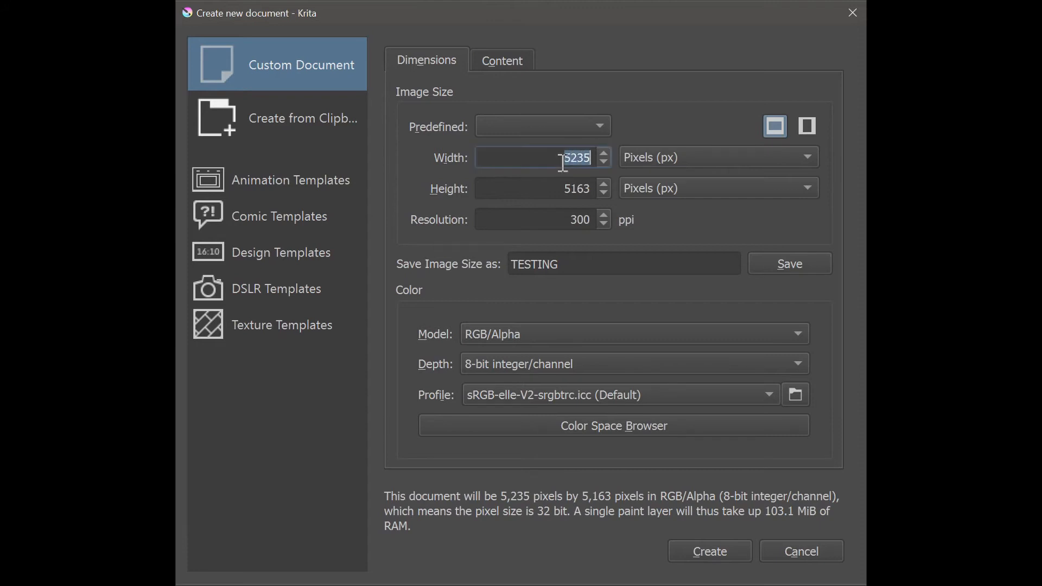
{"action": "type", "text": "4"}
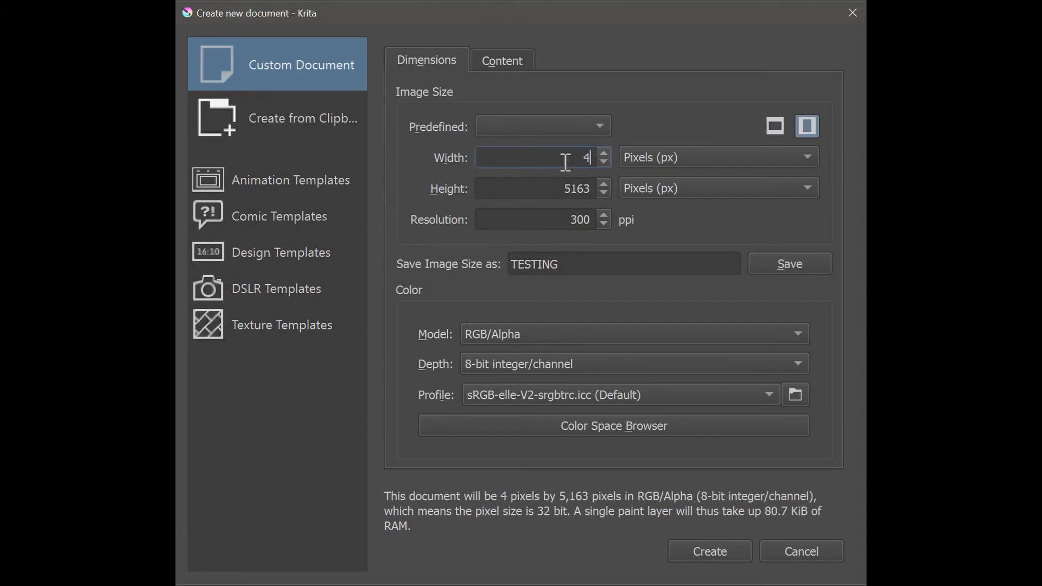
{"action": "type", "text": "000"}
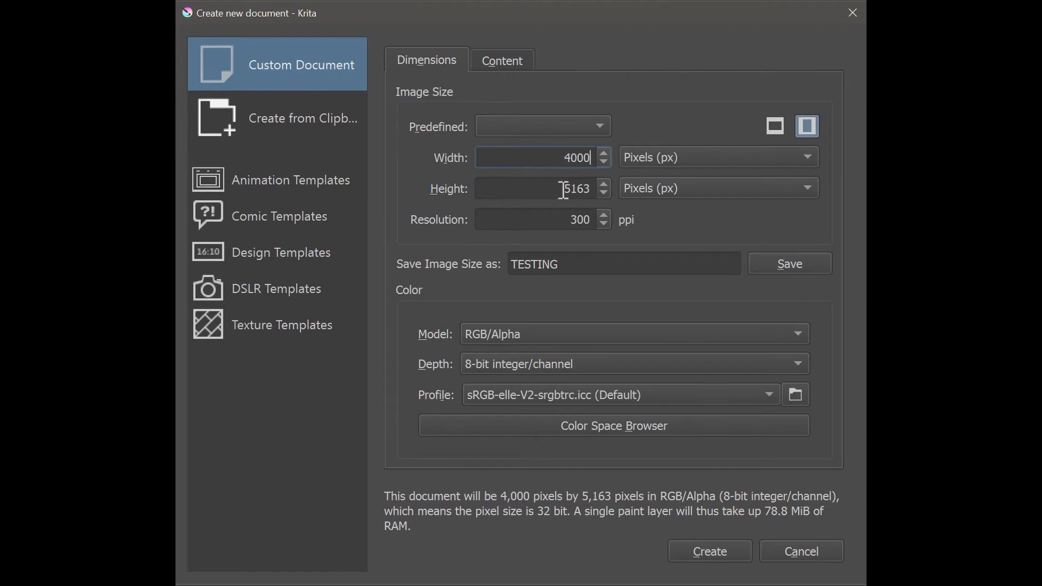
{"action": "type", "text": "4000"}
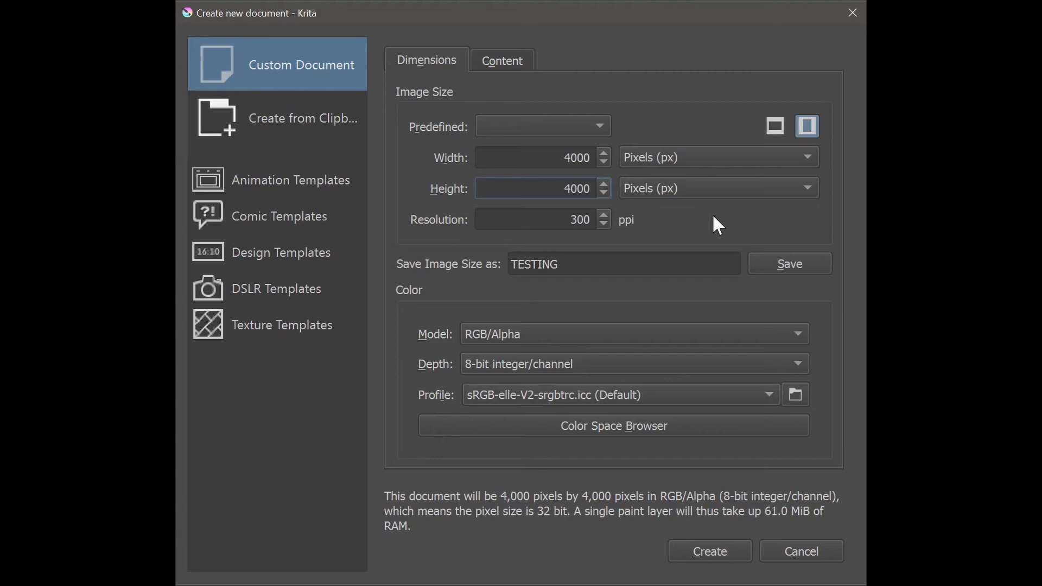
{"action": "left_click", "coordinate": [718, 157]}
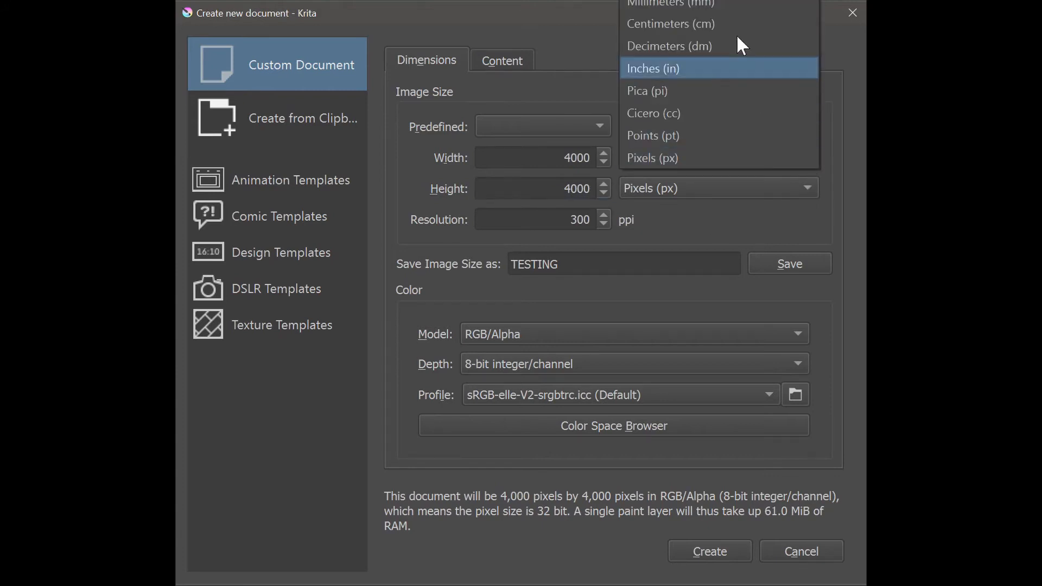
{"action": "mouse_move", "coordinate": [671, 90]}
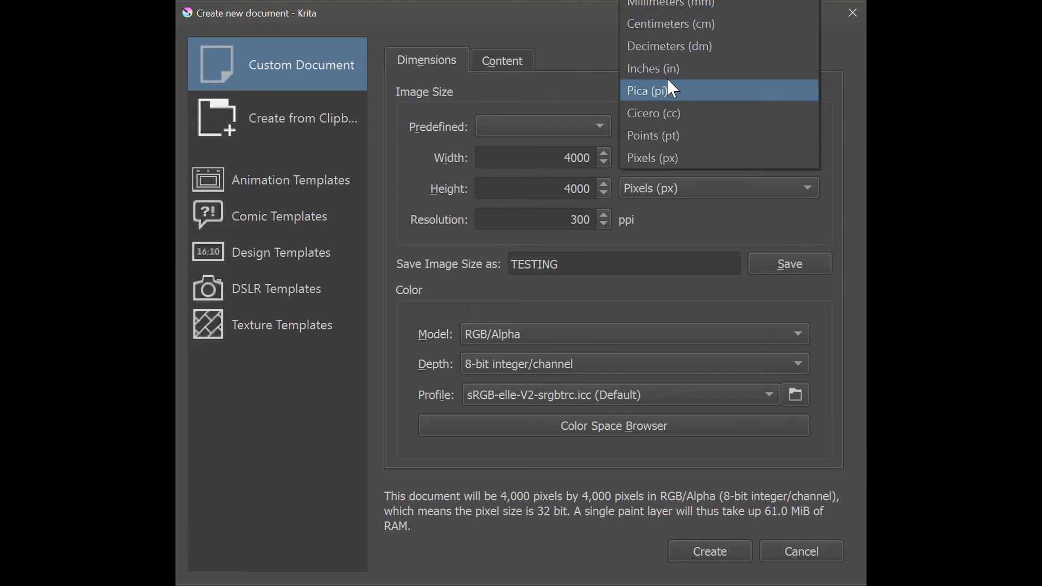
{"action": "mouse_move", "coordinate": [654, 69]}
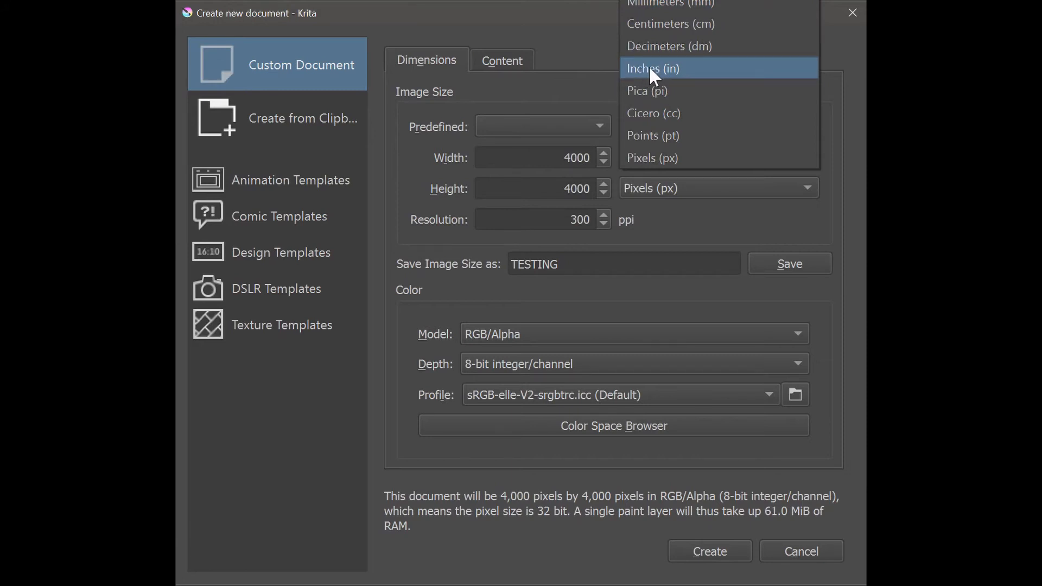
Measure the document in inches, reading 13.33 by 13.33 at 300 ppi
{"action": "left_click", "coordinate": [652, 68]}
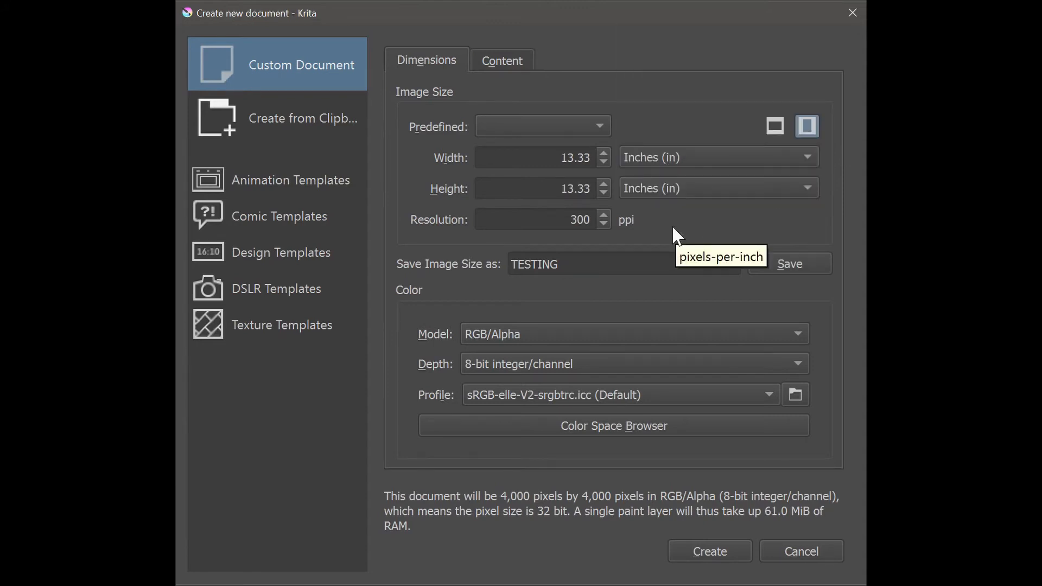
{"action": "mouse_move", "coordinate": [651, 229]}
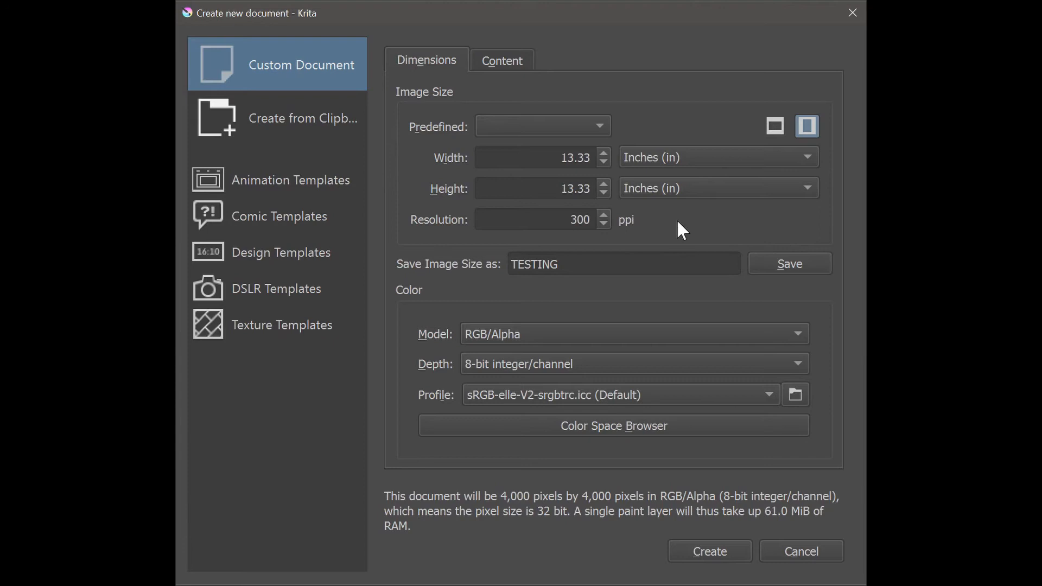
{"action": "mouse_move", "coordinate": [623, 291]}
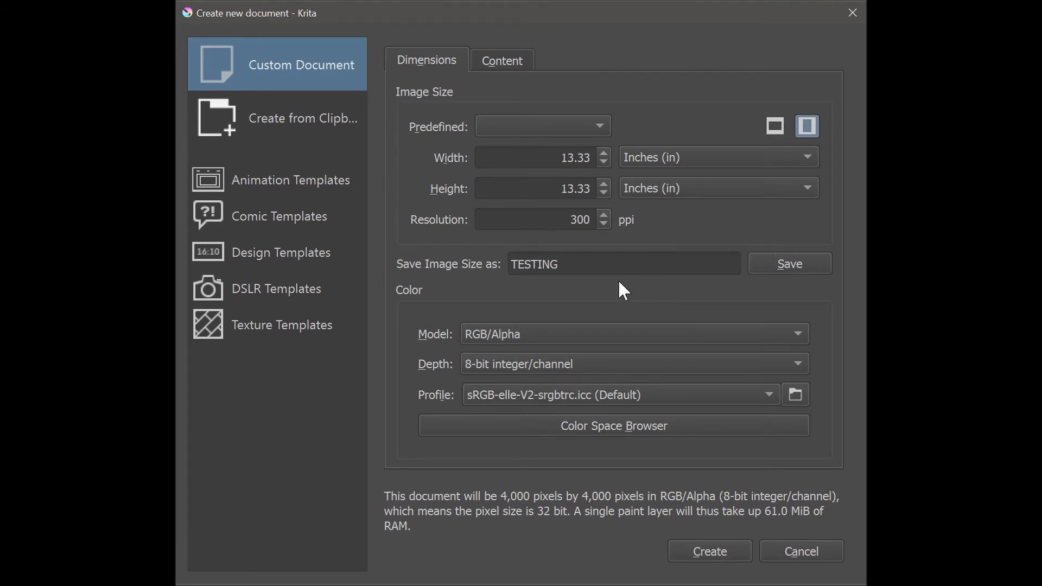
{"action": "mouse_move", "coordinate": [620, 297]}
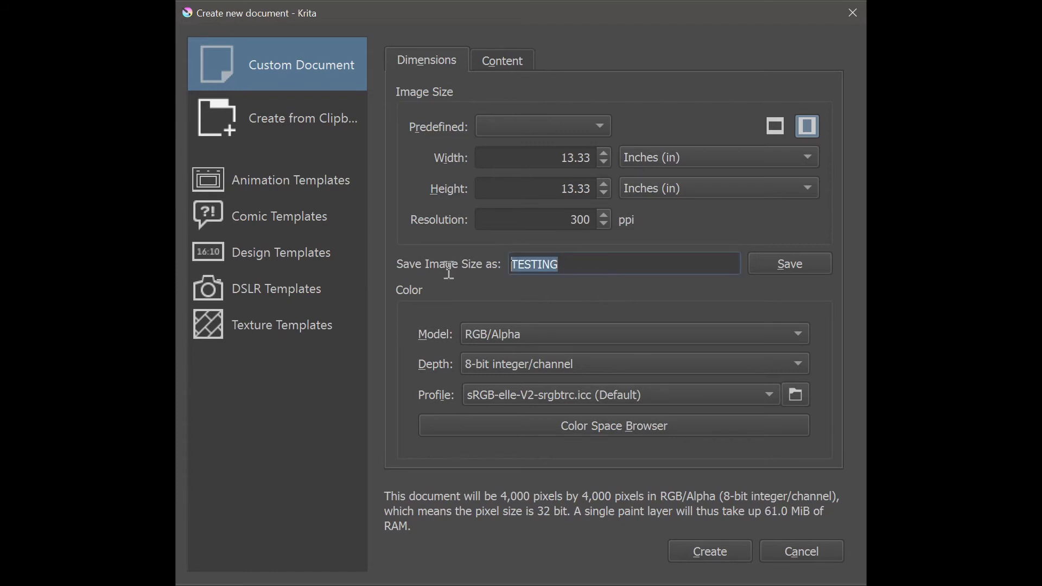
{"action": "mouse_move", "coordinate": [545, 294]}
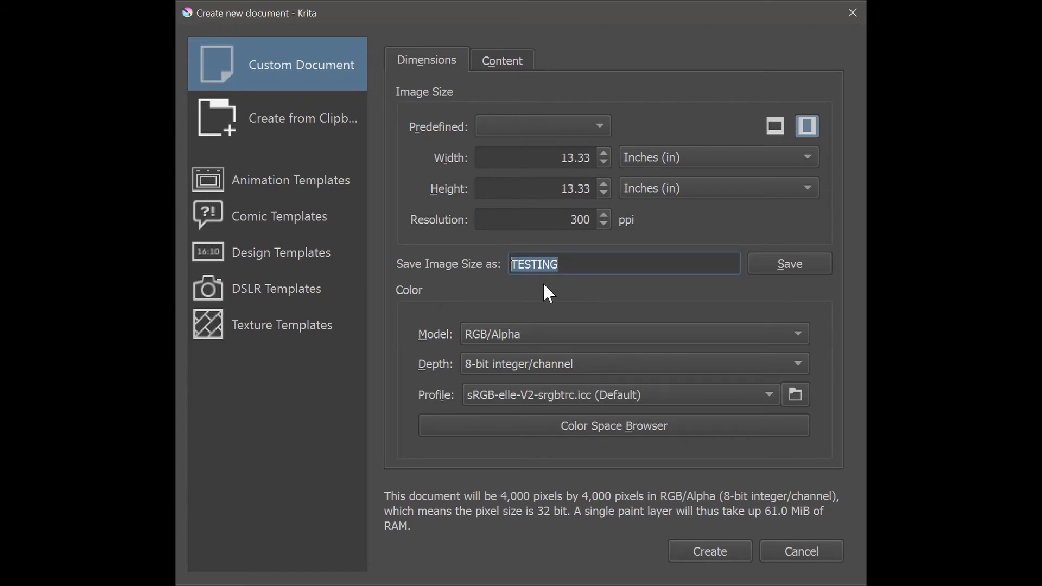
{"action": "mouse_move", "coordinate": [561, 294]}
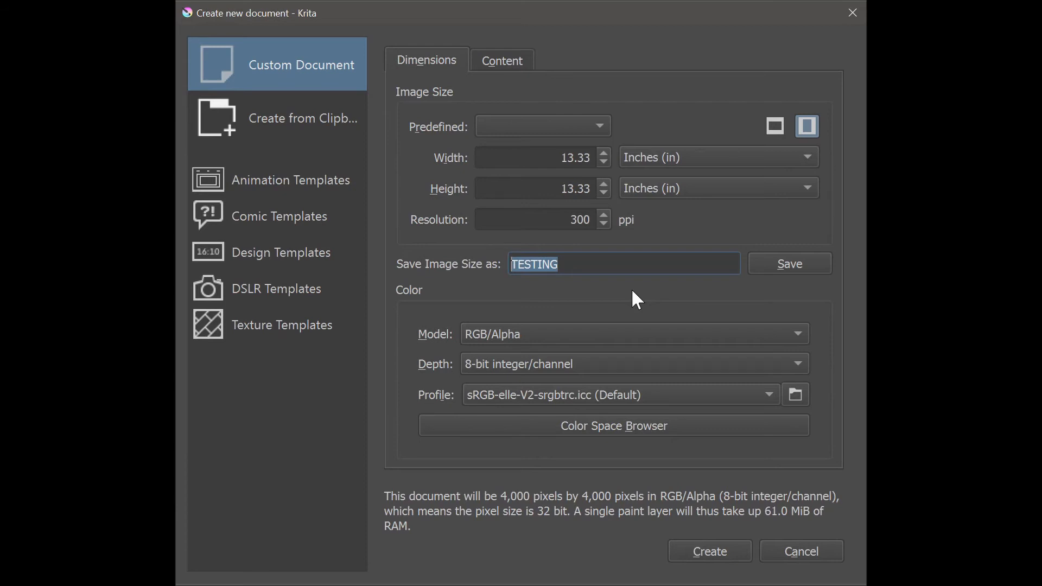
{"action": "left_click", "coordinate": [542, 126]}
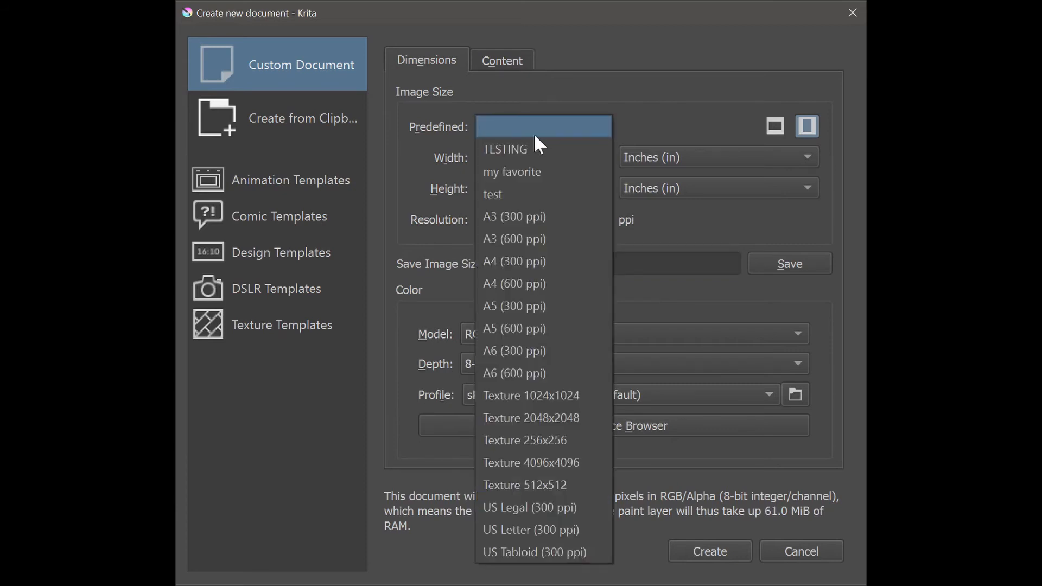
{"action": "mouse_move", "coordinate": [538, 148]}
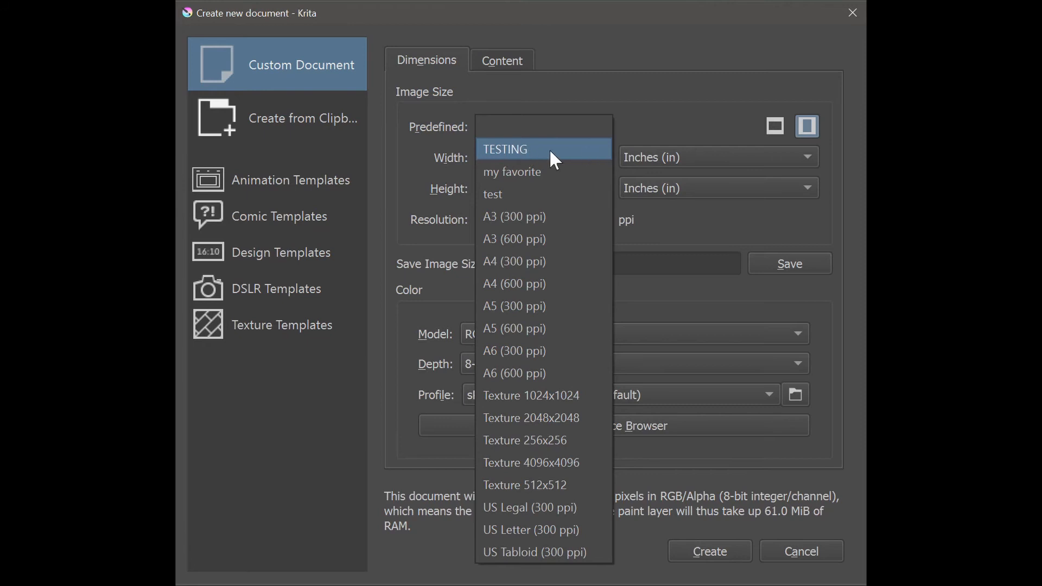
{"action": "mouse_move", "coordinate": [525, 161]}
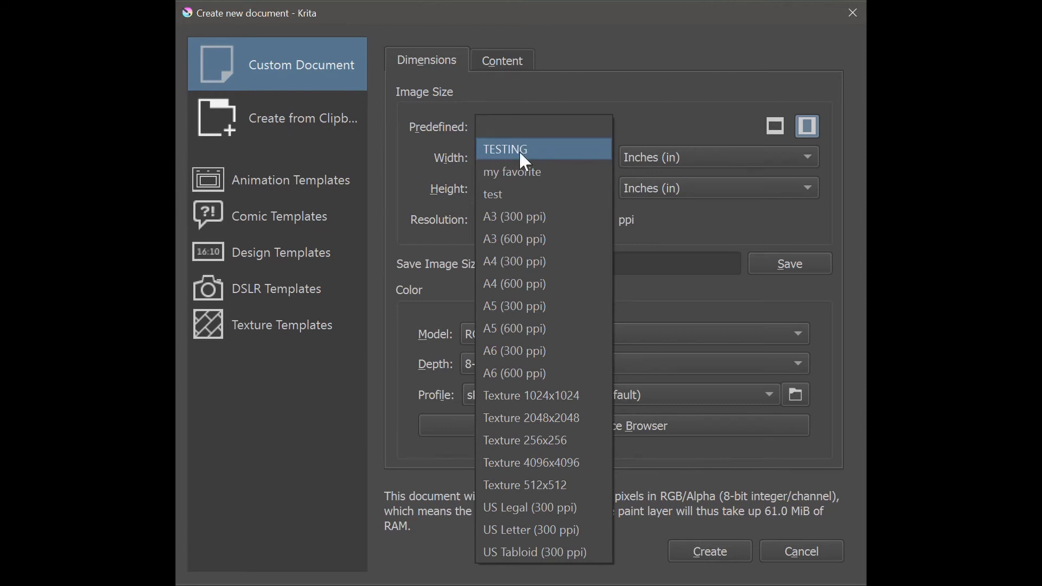
Choose the TESTING predefined size for the 13.33 by 13.33 inch canvas
{"action": "left_click", "coordinate": [506, 149]}
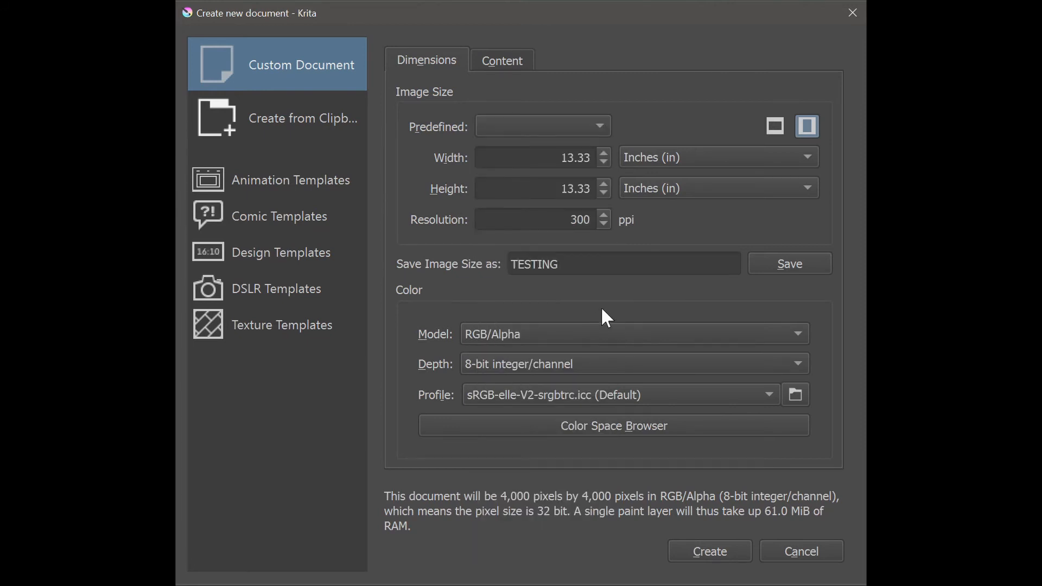
{"action": "mouse_move", "coordinate": [742, 309]}
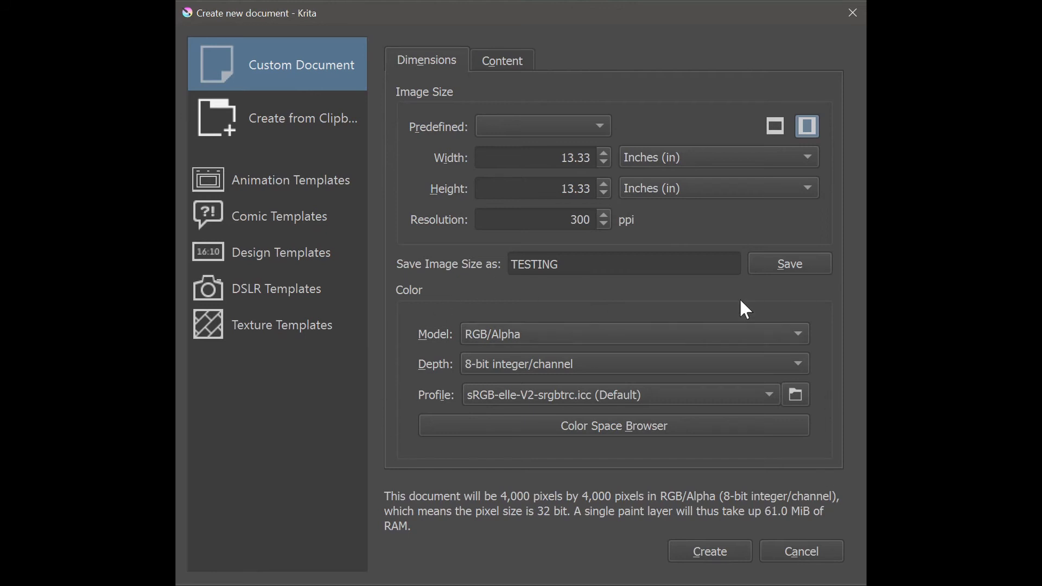
{"action": "mouse_move", "coordinate": [789, 470]}
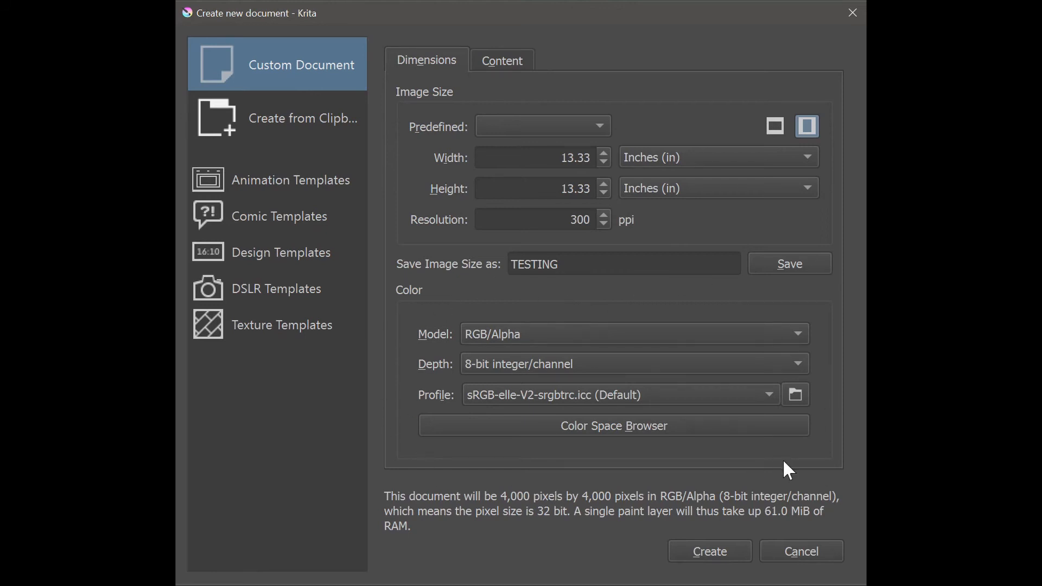
{"action": "mouse_move", "coordinate": [557, 304]}
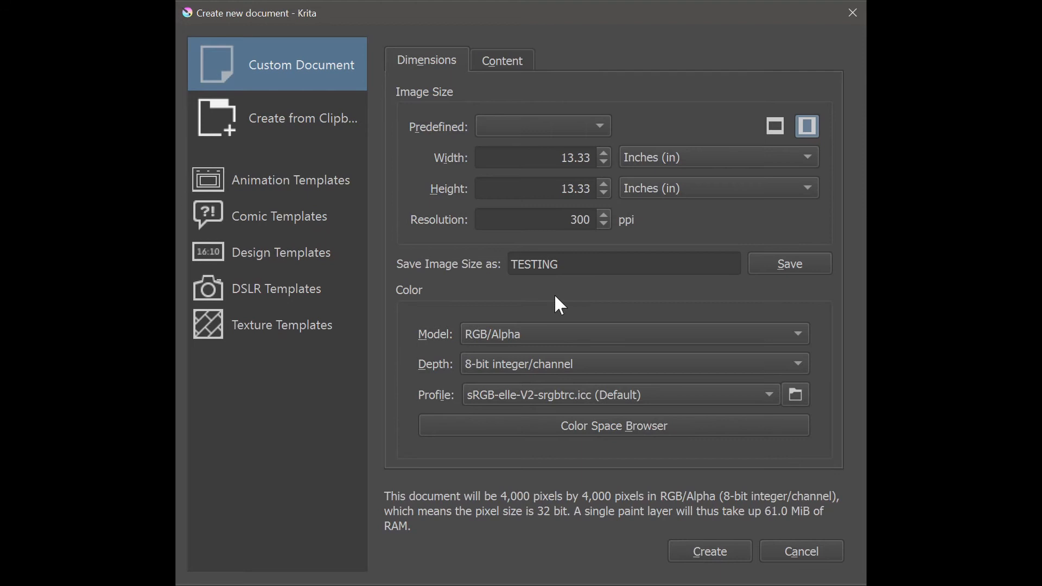
{"action": "mouse_move", "coordinate": [561, 301]}
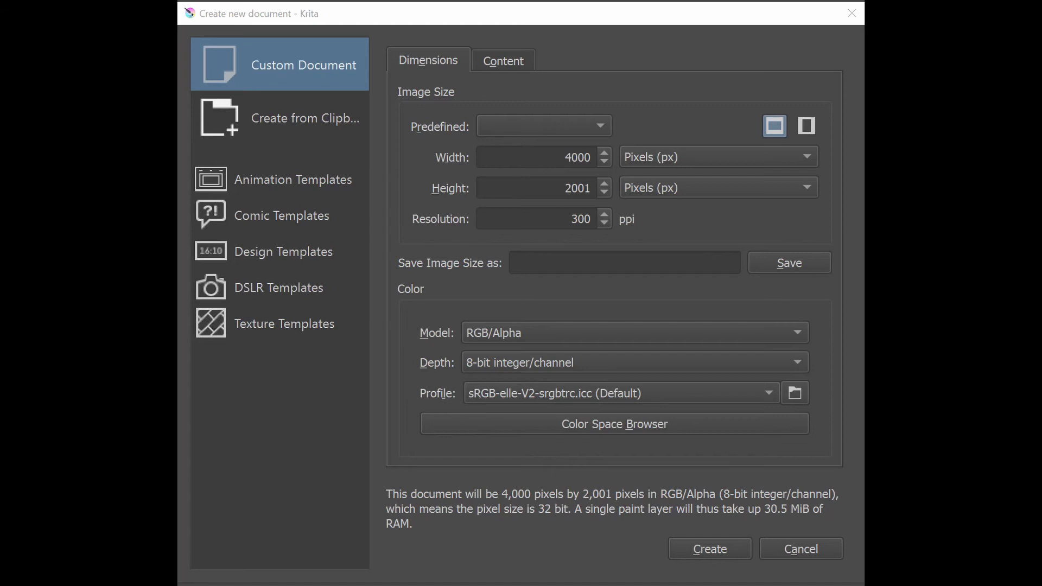
Show the Content settings with the dragon name, one layer and night-scene description
{"action": "left_click", "coordinate": [502, 60]}
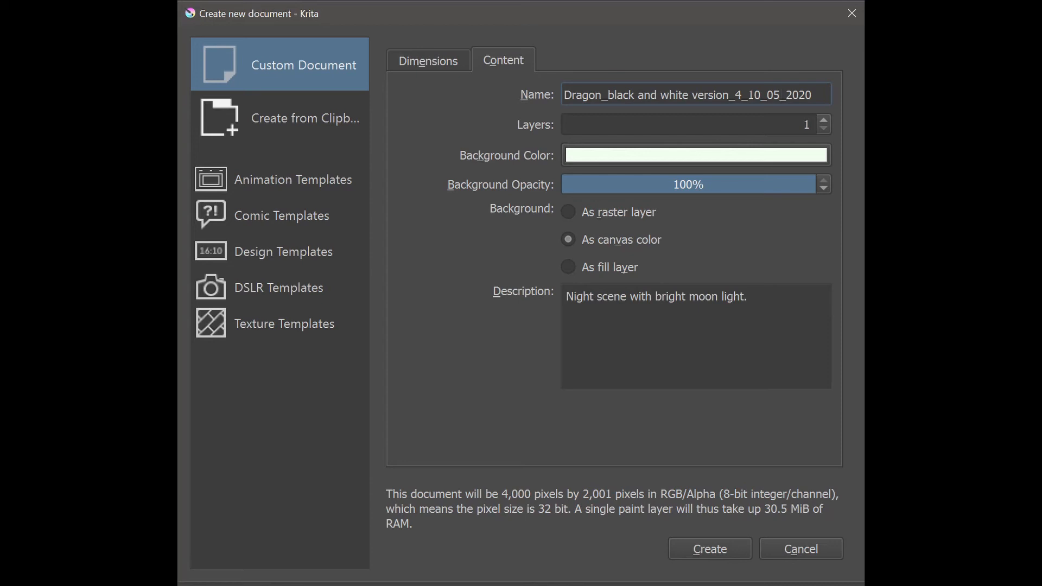
{"action": "mouse_move", "coordinate": [578, 90]}
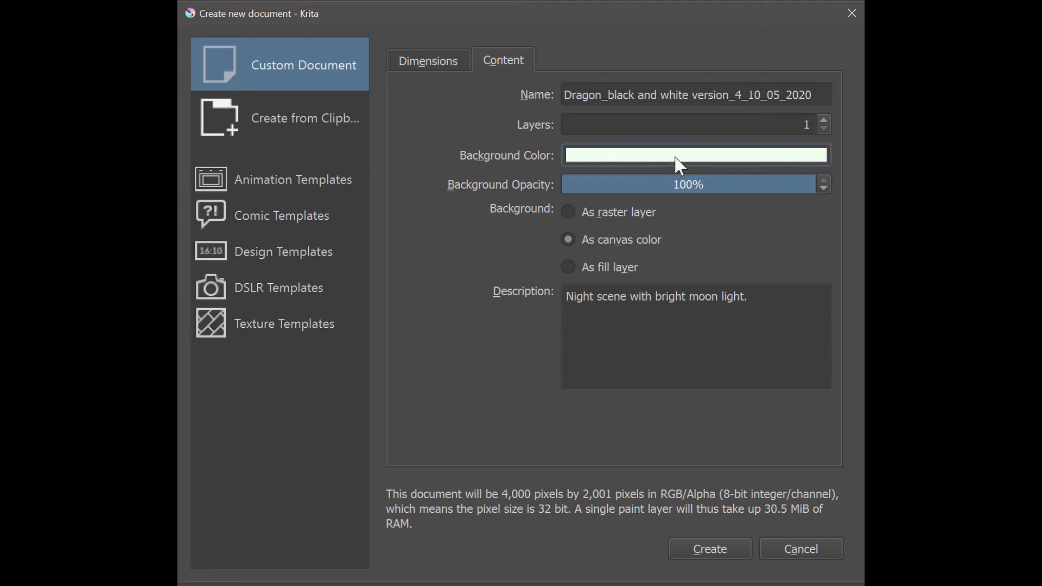
Pick a grey background colour in place of the pale off-white swatch
{"action": "left_click", "coordinate": [695, 155]}
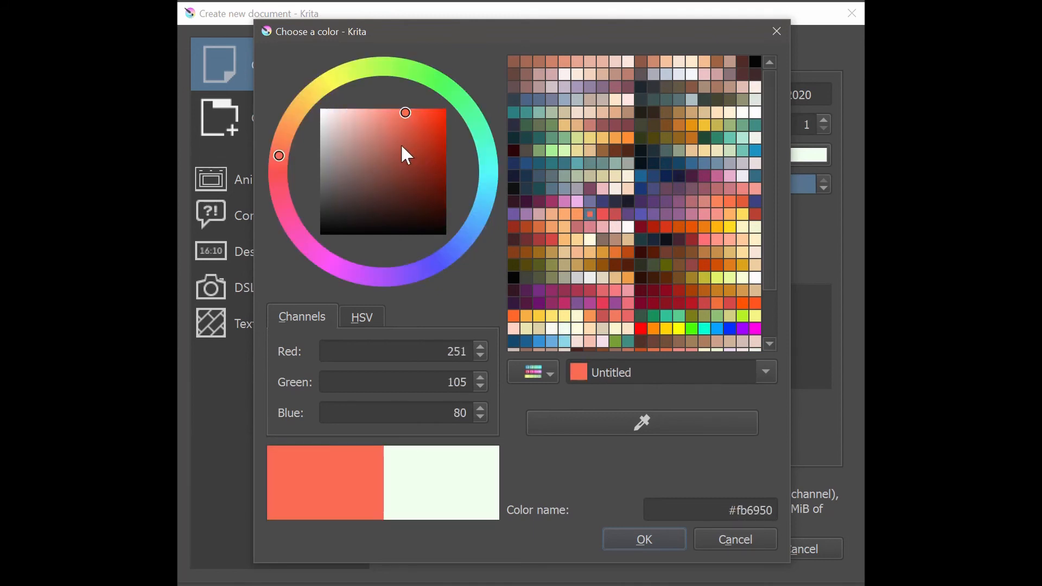
{"action": "left_click", "coordinate": [332, 176]}
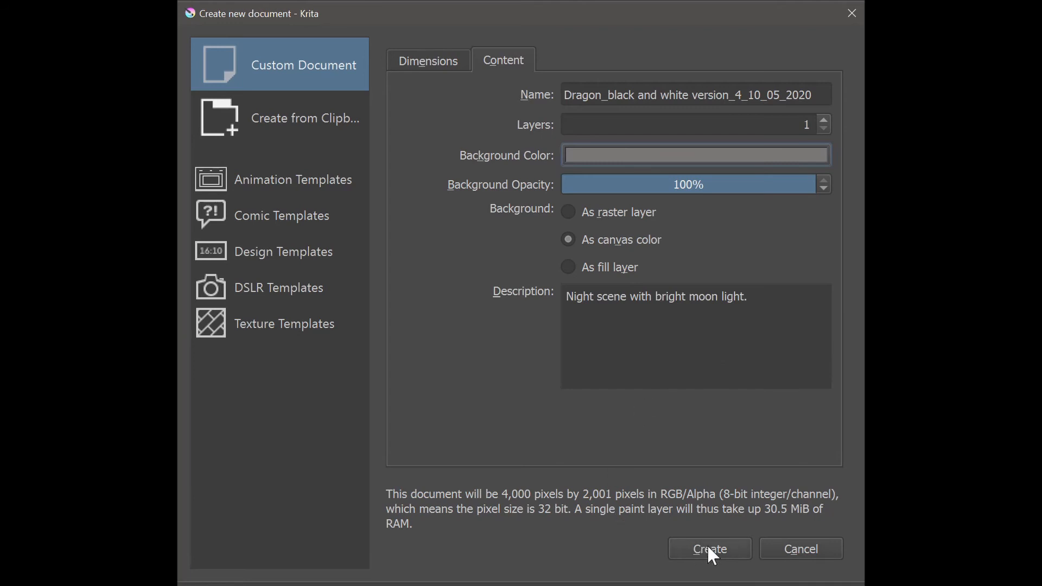
Create the document with these settings, revealing the folder with the baby alligator PSD
{"action": "left_click", "coordinate": [709, 550]}
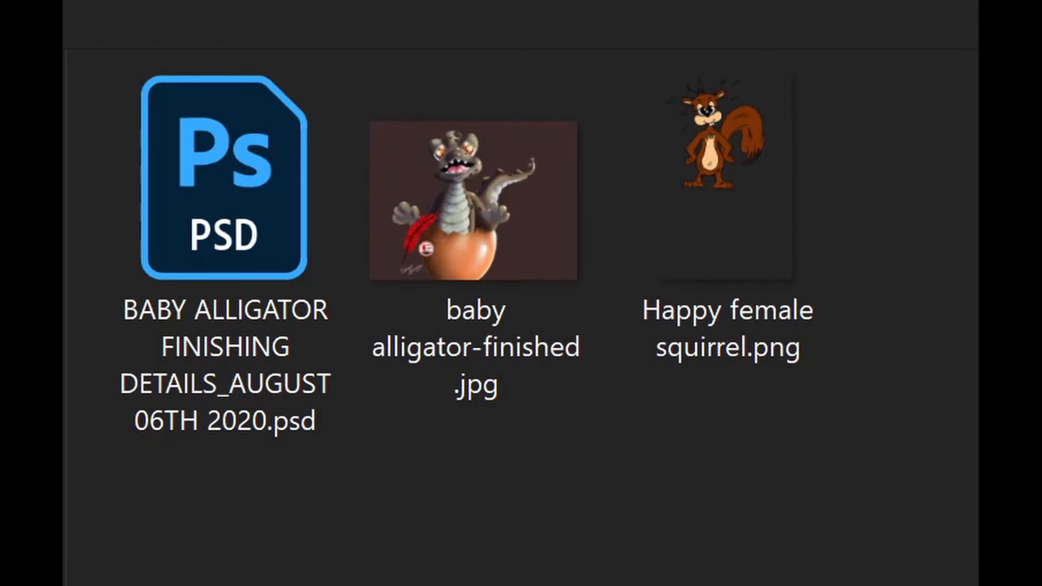
Leave the alligator and squirrel artwork folder for Krita's empty start screen
{"action": "left_click", "coordinate": [474, 200]}
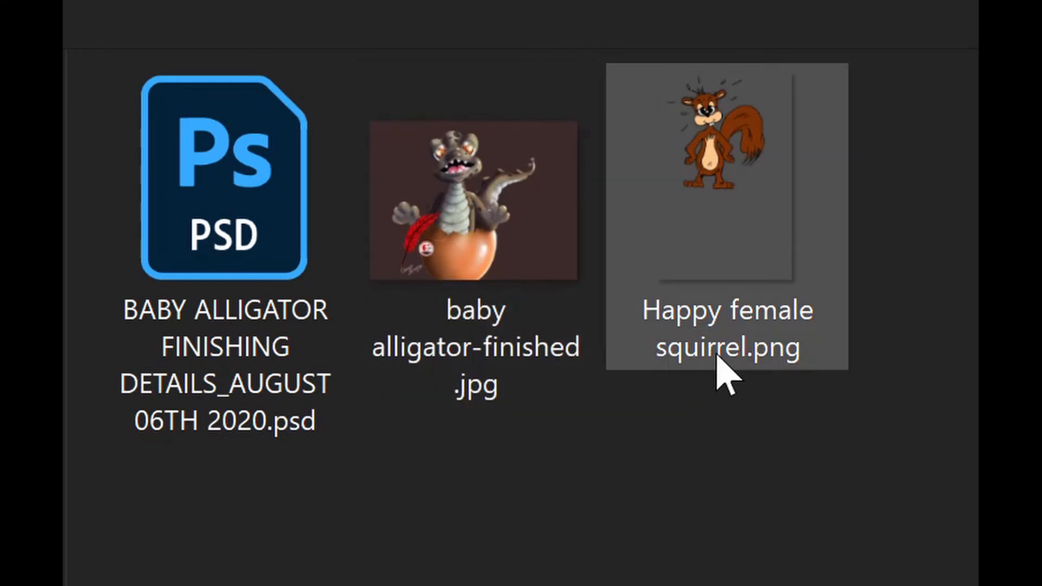
{"action": "left_click", "coordinate": [226, 179]}
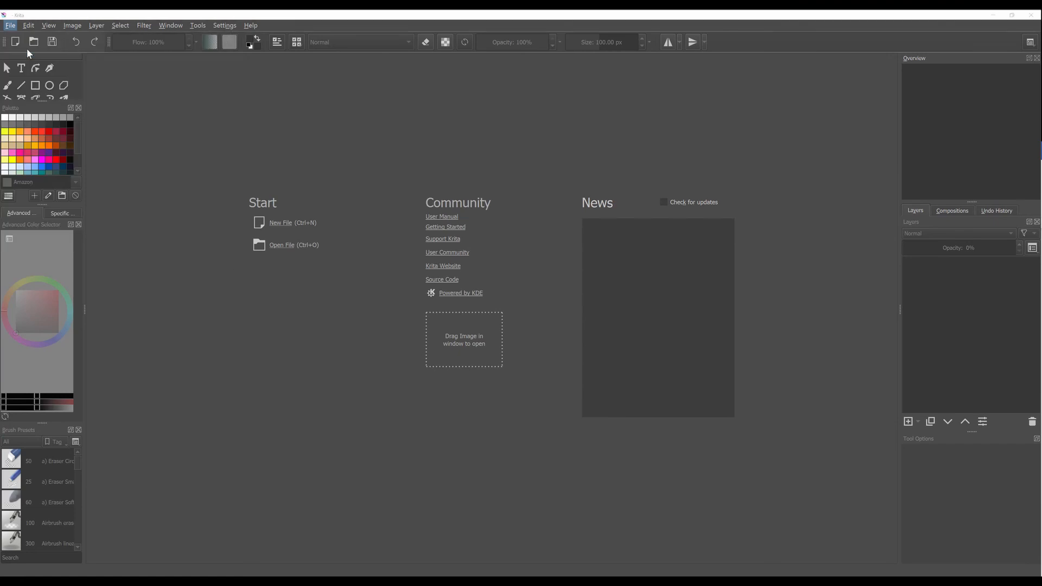
{"action": "left_click", "coordinate": [281, 244]}
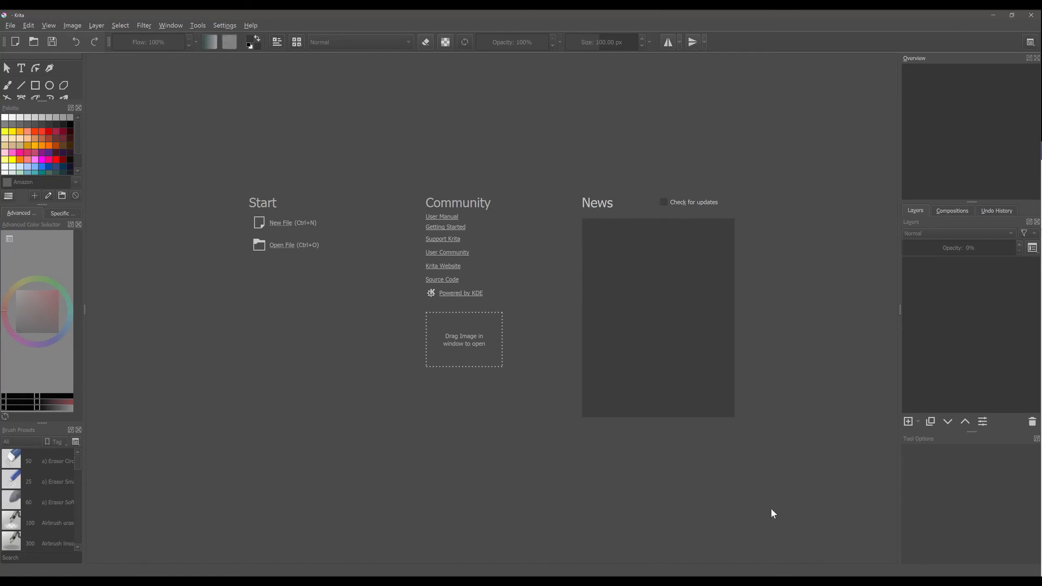
Open the BABY ALLIGATOR .psd in Krita, its layer group, egg and numbered layers intact
{"action": "left_click", "coordinate": [281, 244]}
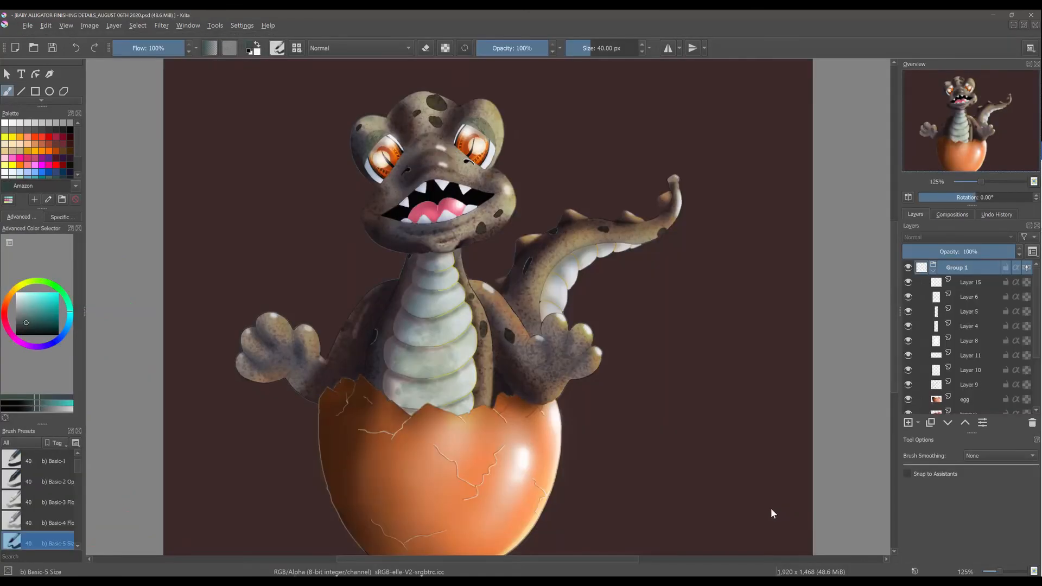
{"action": "mouse_move", "coordinate": [710, 473]}
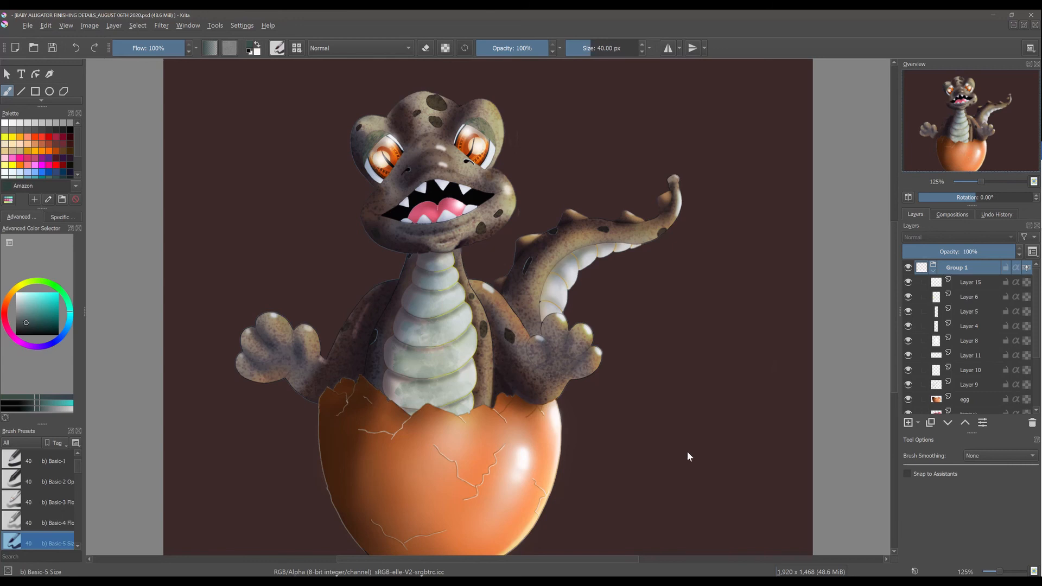
{"action": "mouse_move", "coordinate": [840, 364]}
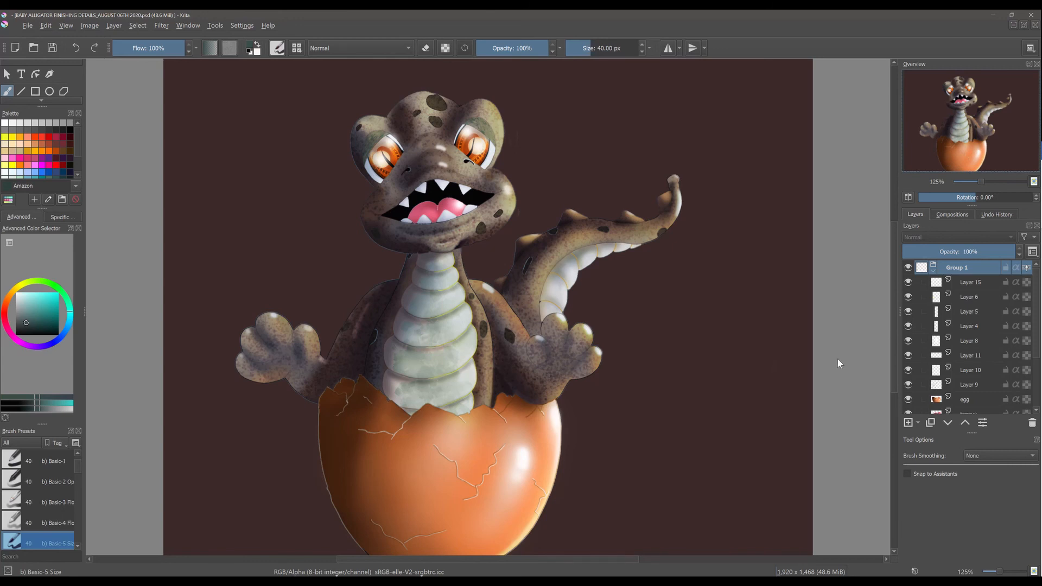
{"action": "mouse_move", "coordinate": [942, 393]}
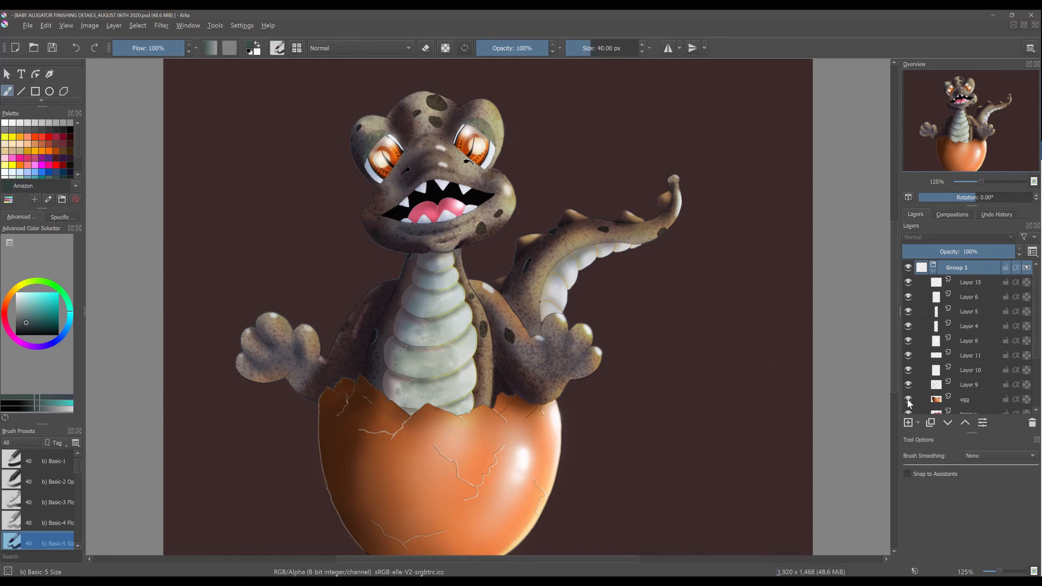
{"action": "mouse_move", "coordinate": [908, 388]}
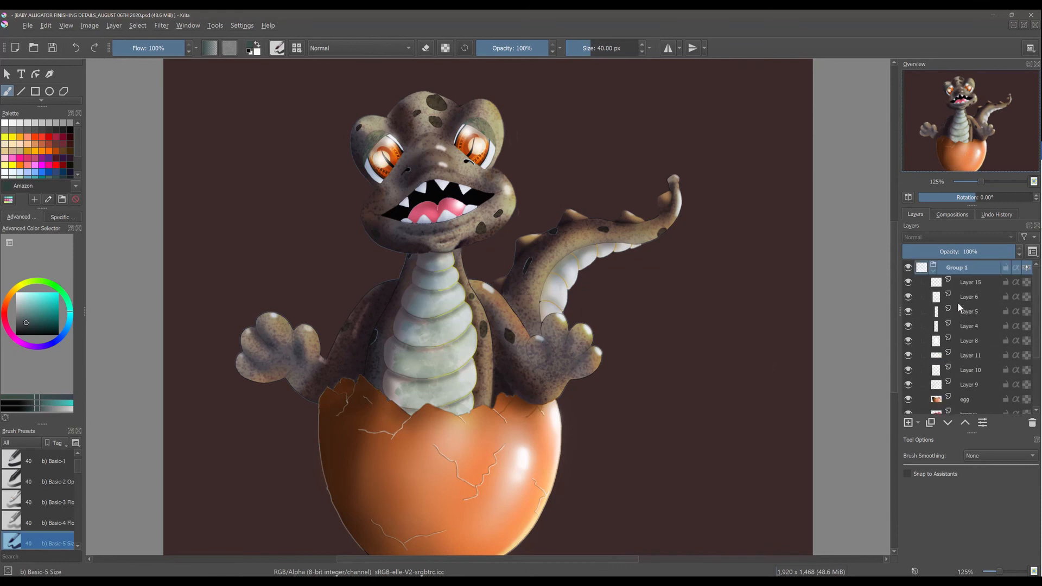
{"action": "mouse_move", "coordinate": [969, 326]}
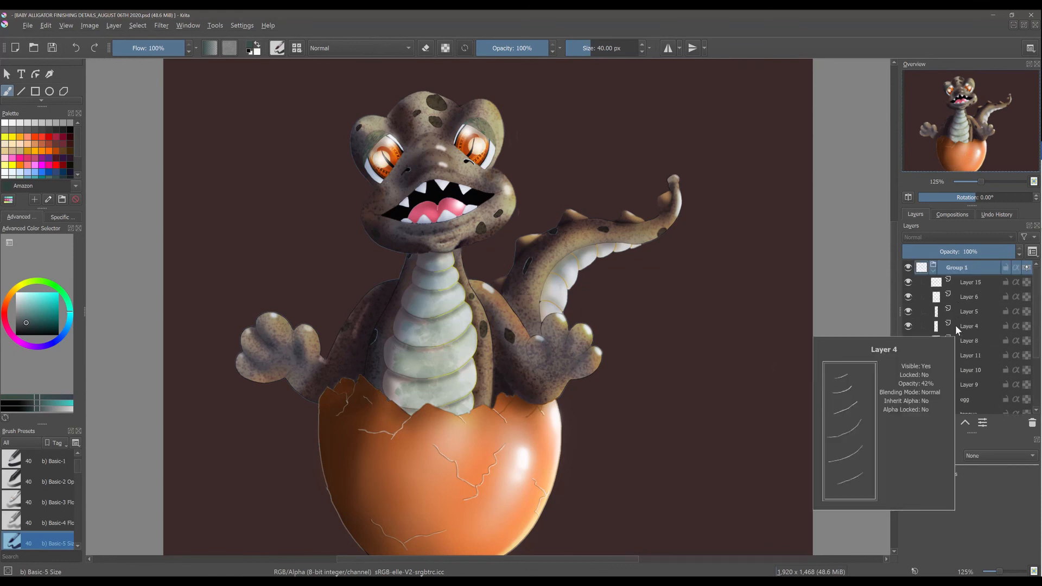